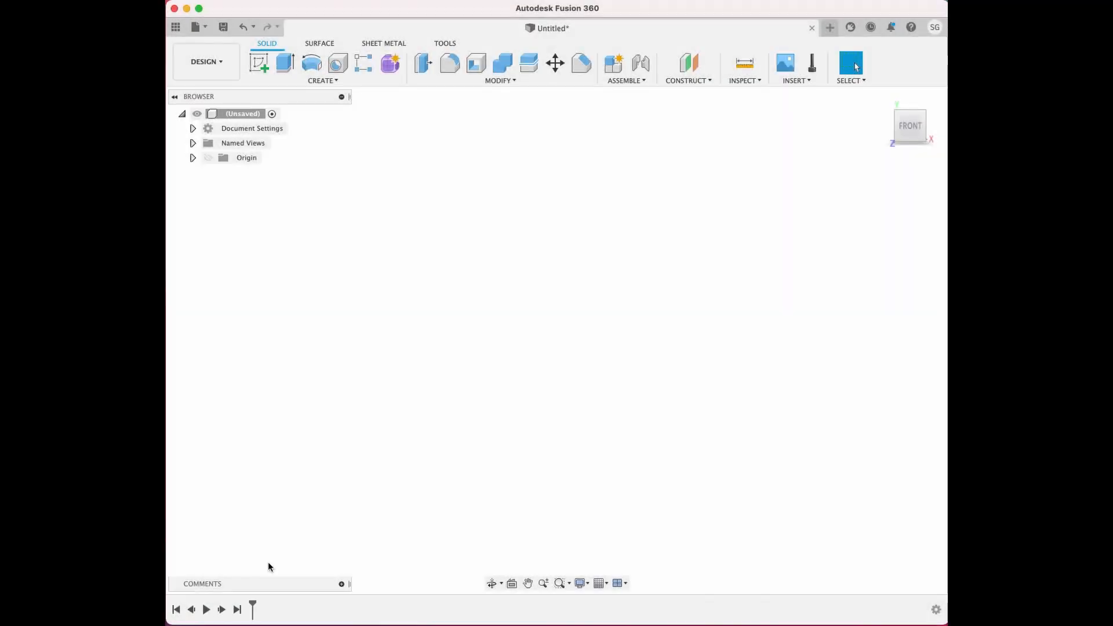
mouse_move(299, 145)
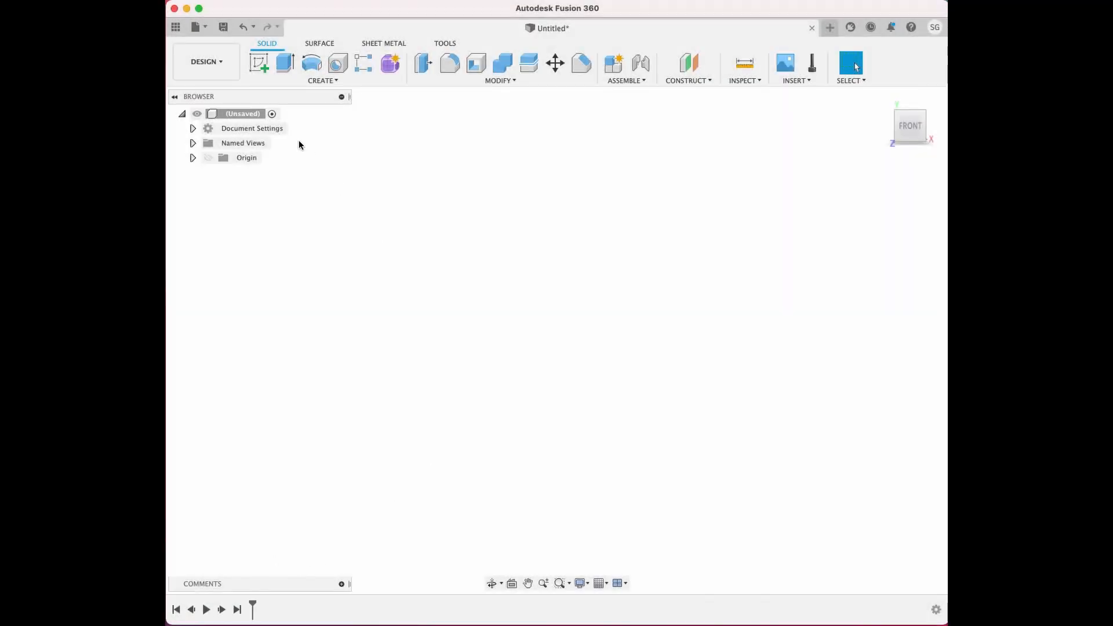
Begin a new sketch on the XY (front) origin plane
left_click(258, 63)
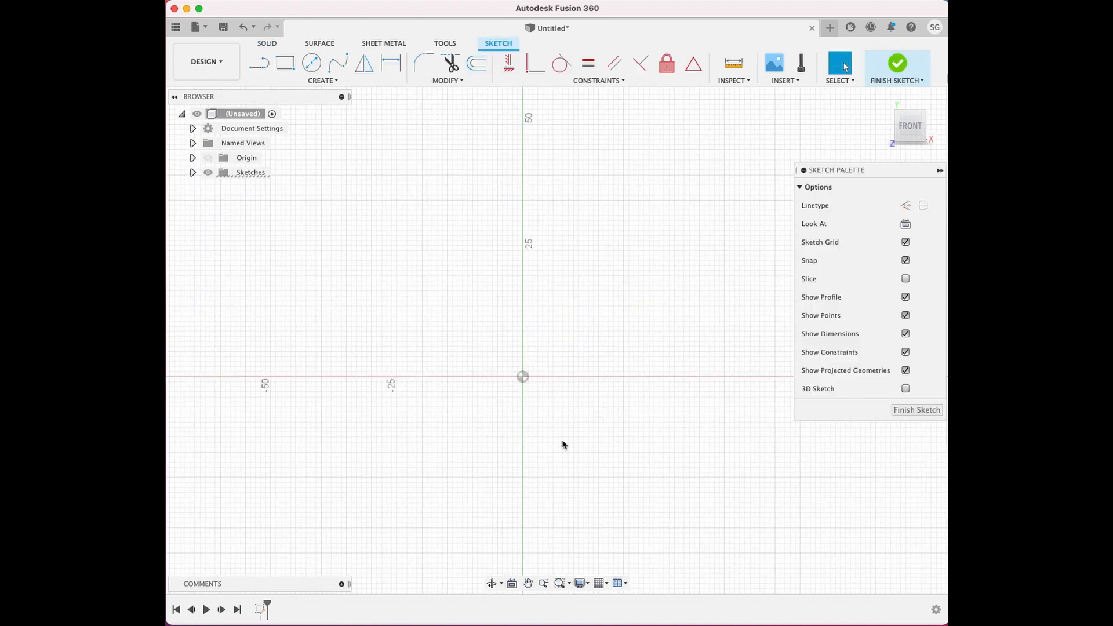
Draw a centre-diameter circle at the origin dimensioned to 66 mm for the lid outline
left_click(311, 63)
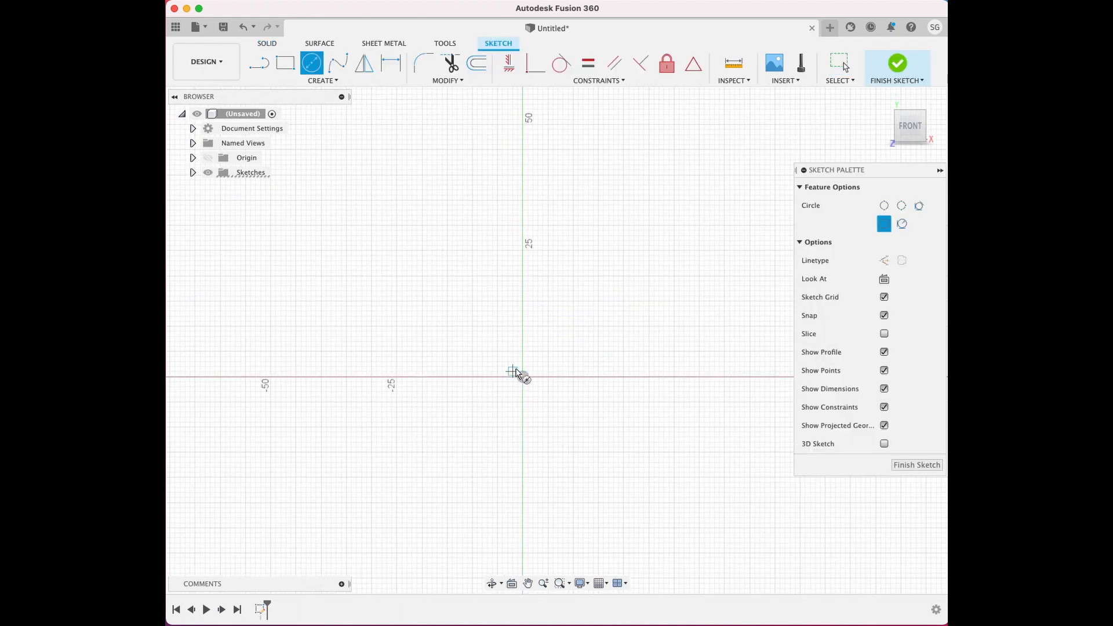
mouse_move(521, 375)
type("66")
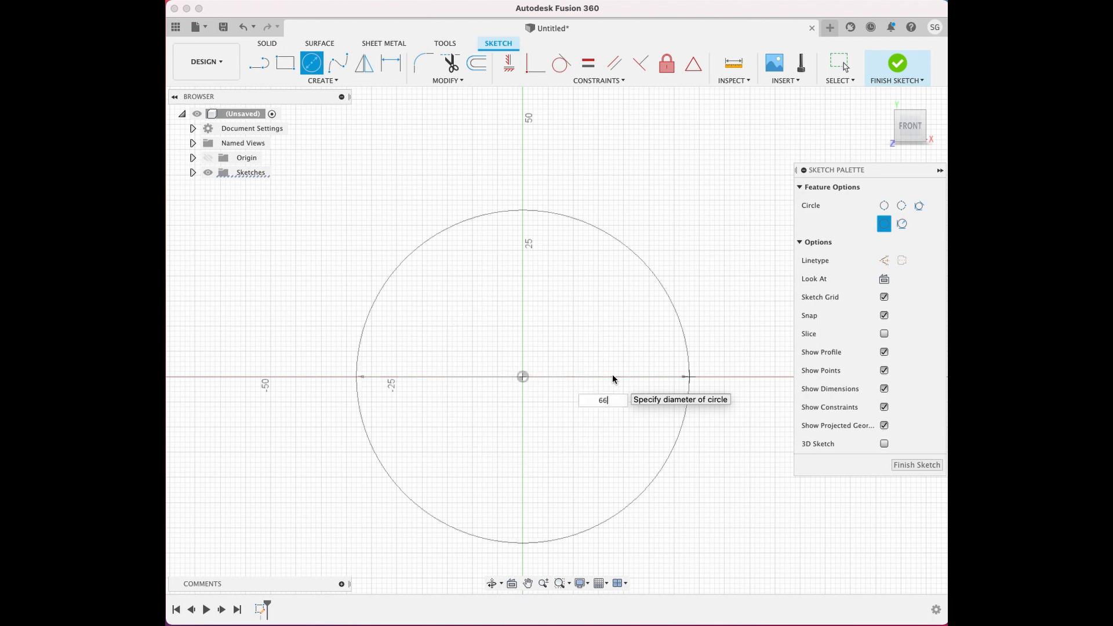
key("Return")
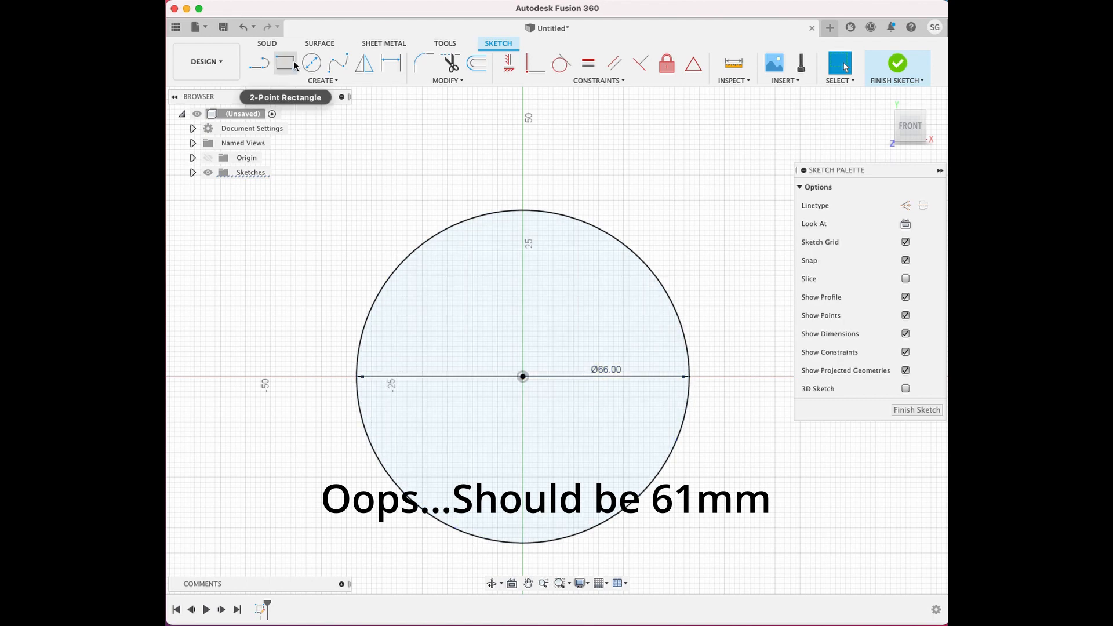
Sketch and trim a small circle at the right edge of the lid, leaving an outward thumb-tab bump
left_click(321, 80)
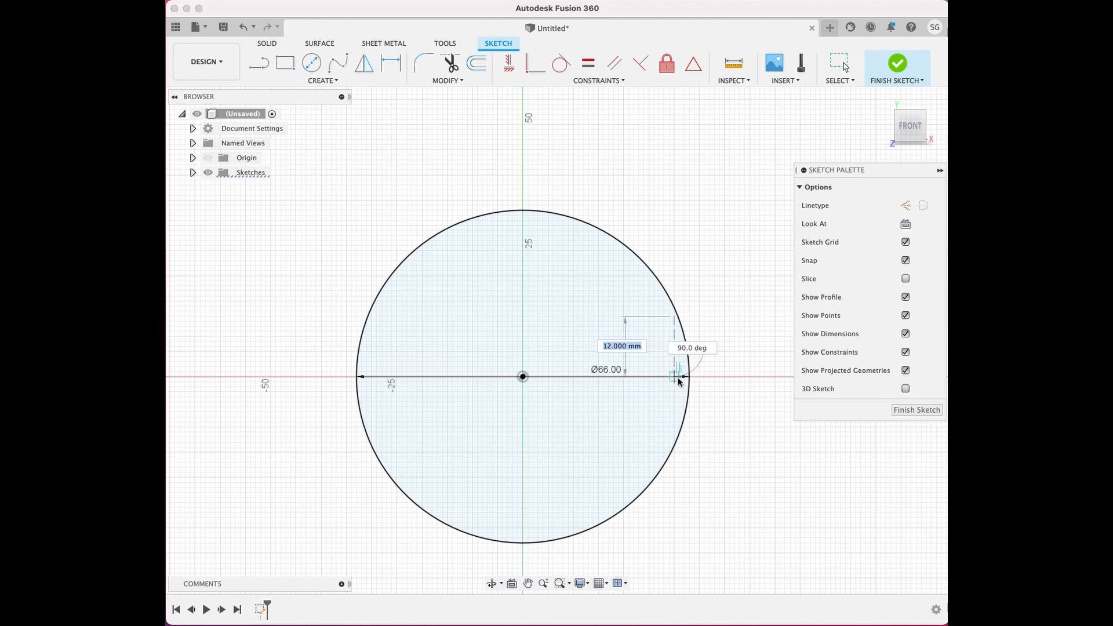
mouse_move(671, 402)
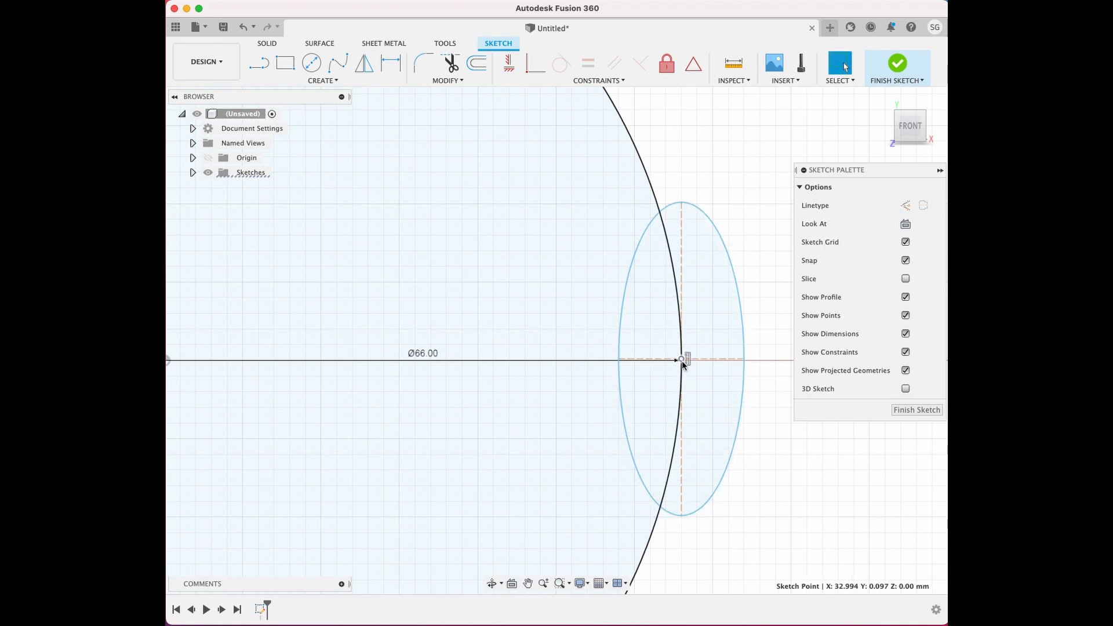
scroll("up", 3)
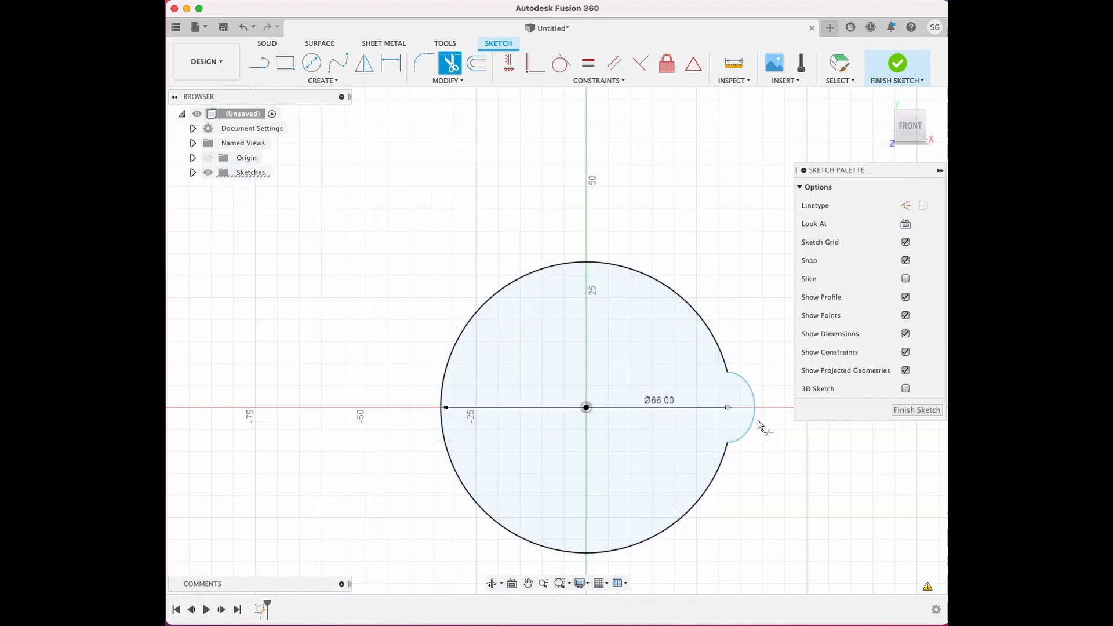
mouse_move(746, 465)
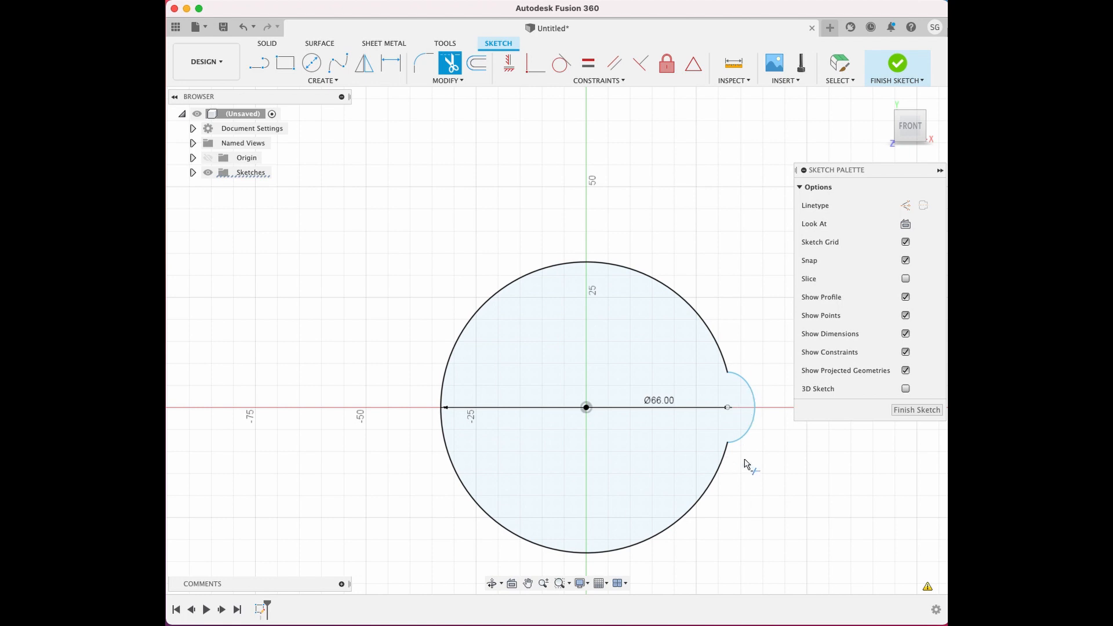
mouse_move(555, 488)
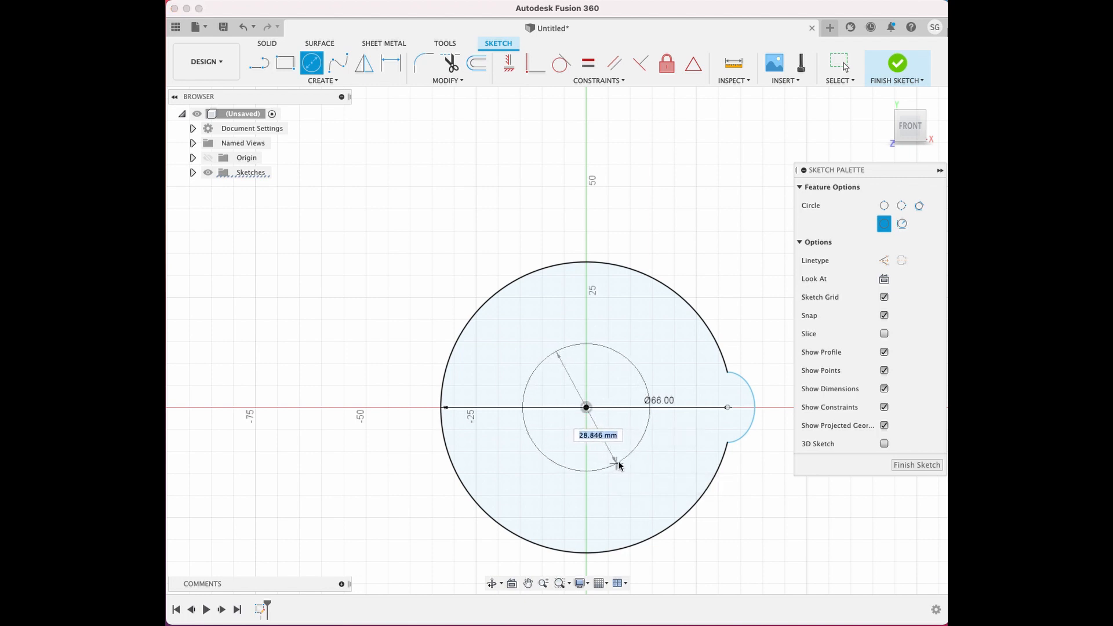
mouse_move(662, 479)
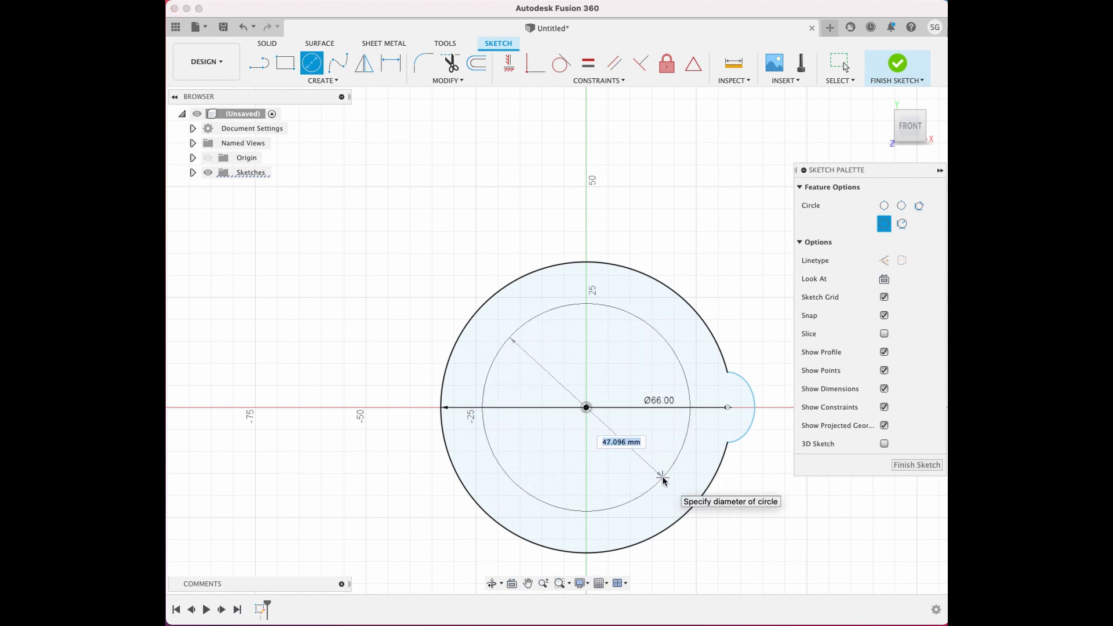
mouse_move(662, 478)
type("56")
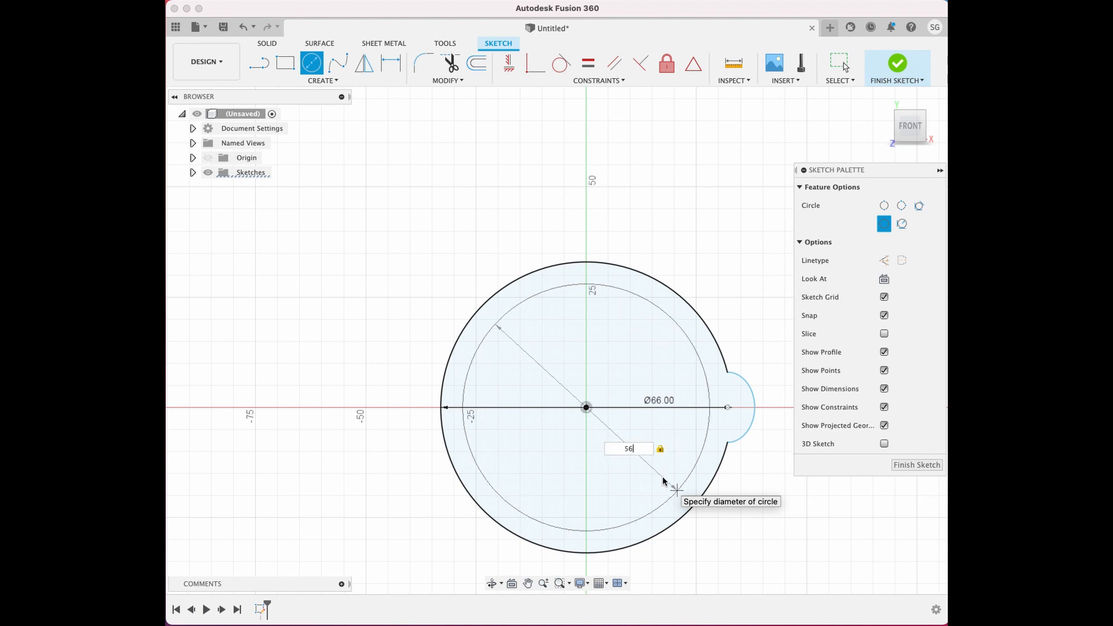
Add 56 mm and 60 mm circles centred on the origin, then finish the lid sketch
key("Return")
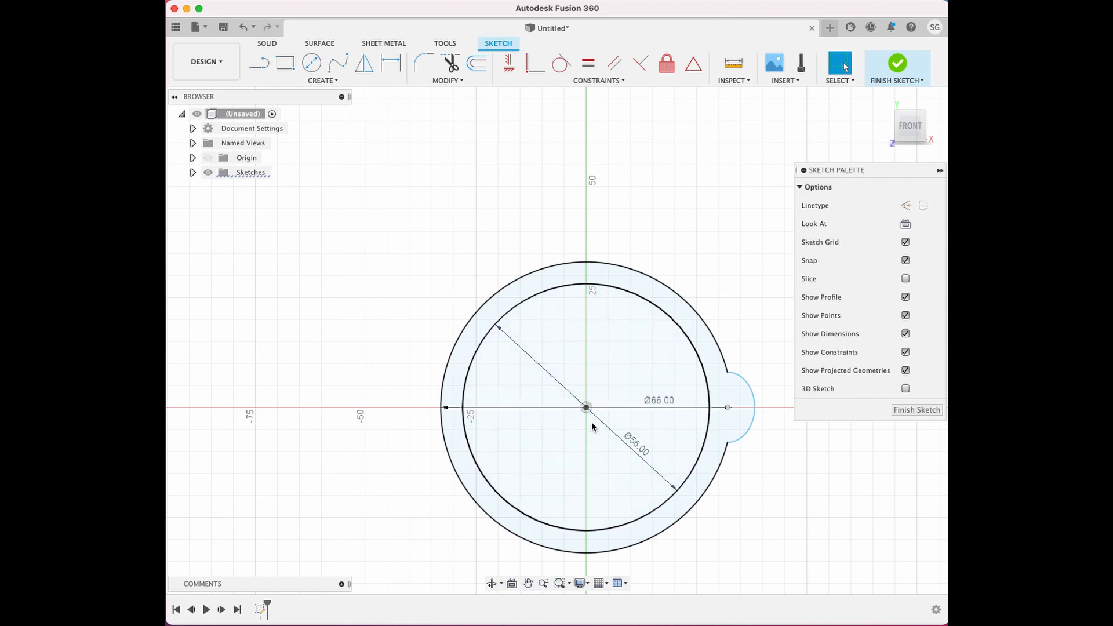
left_click(309, 63)
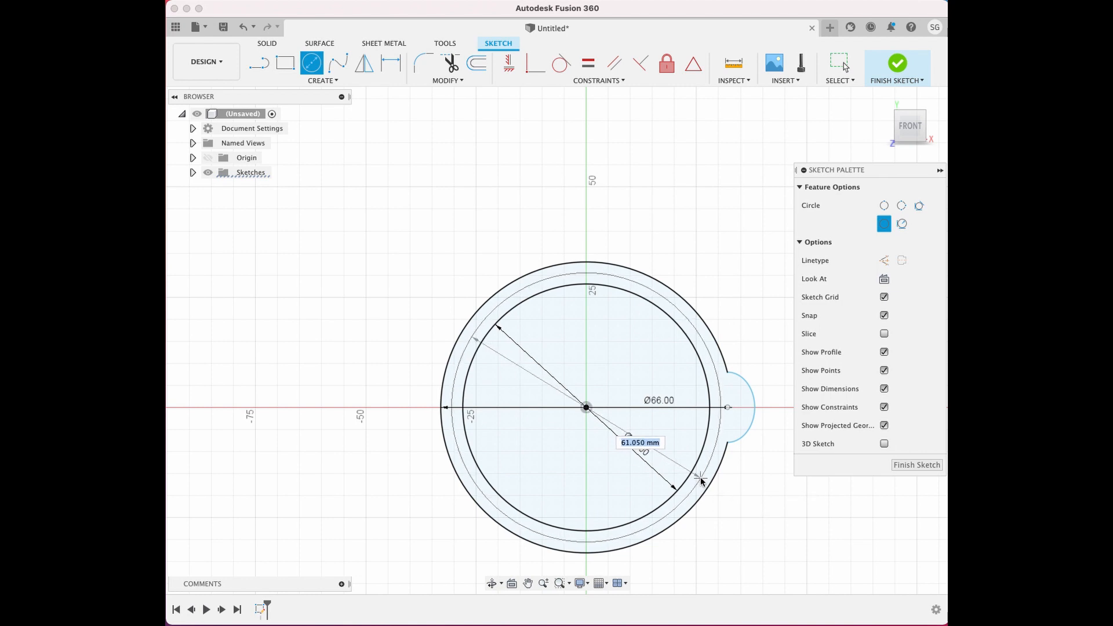
mouse_move(700, 480)
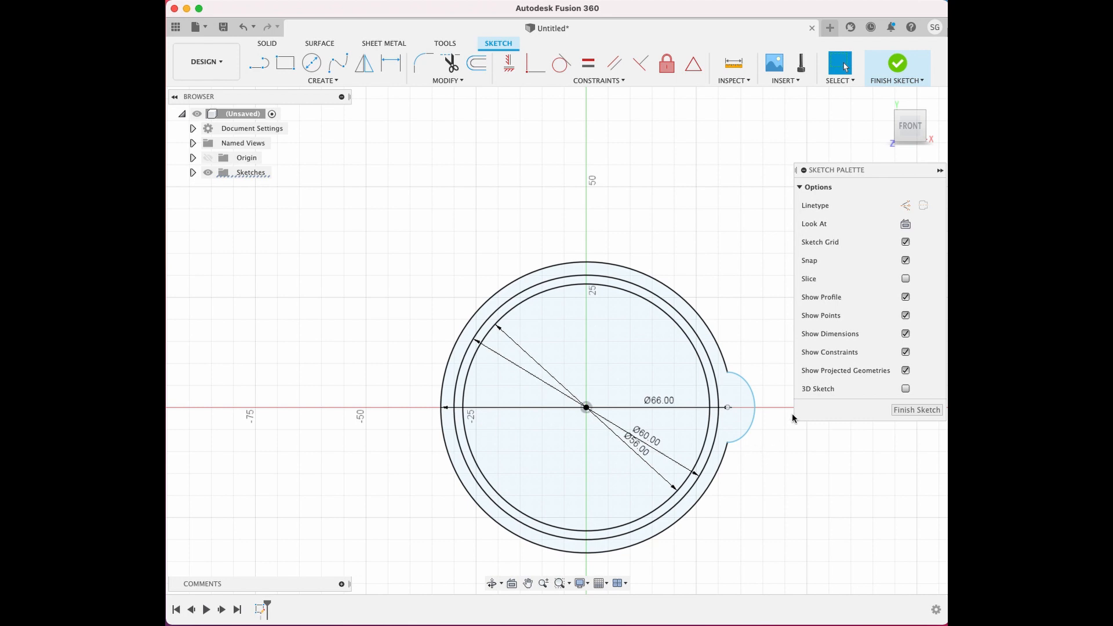
left_click(896, 63)
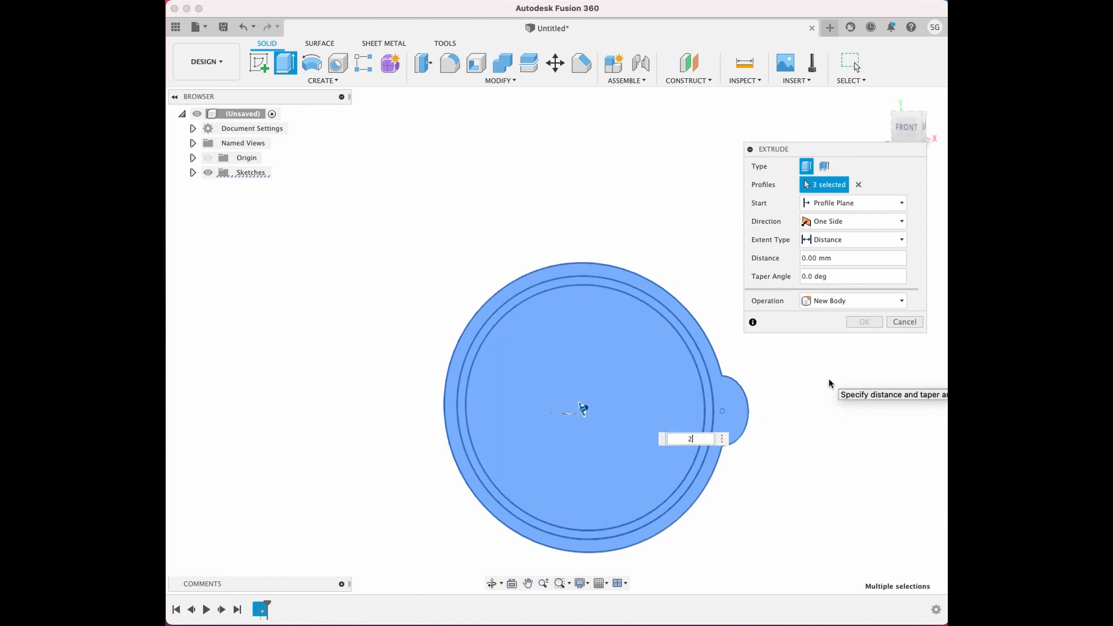
Extrude the lid outline and tab profiles 2 mm, excluding the inner ring region
type("2 mm")
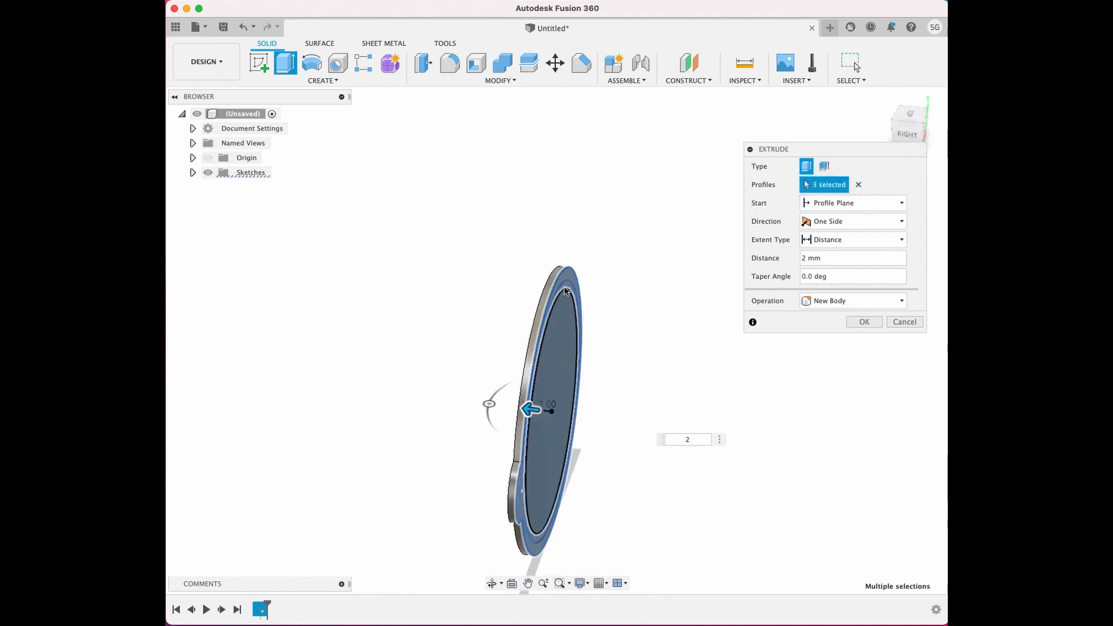
mouse_move(568, 291)
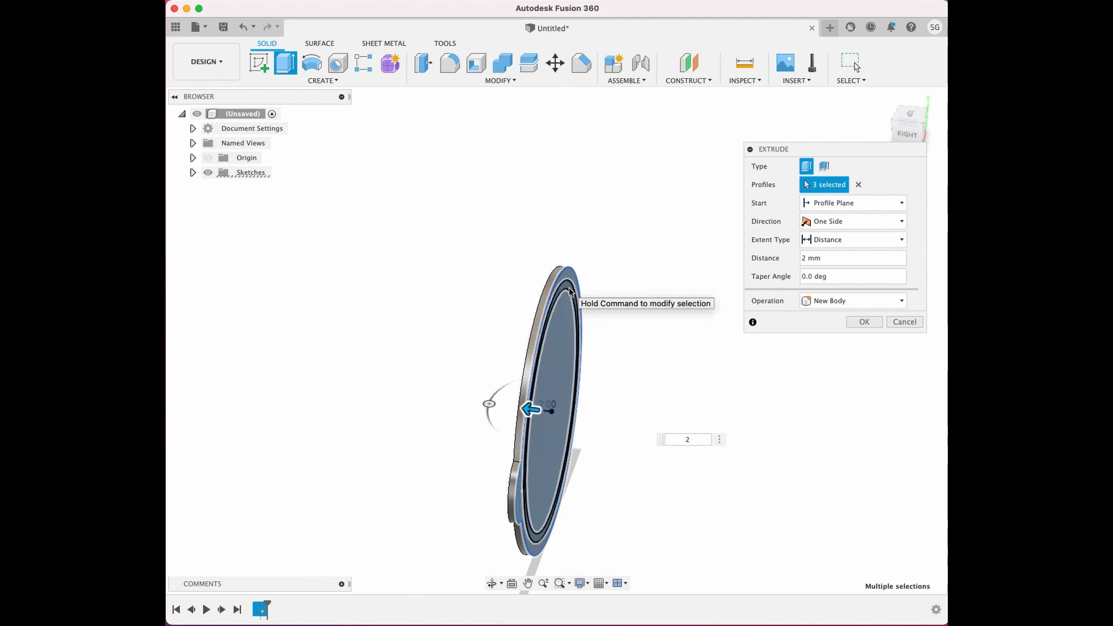
left_click(568, 294)
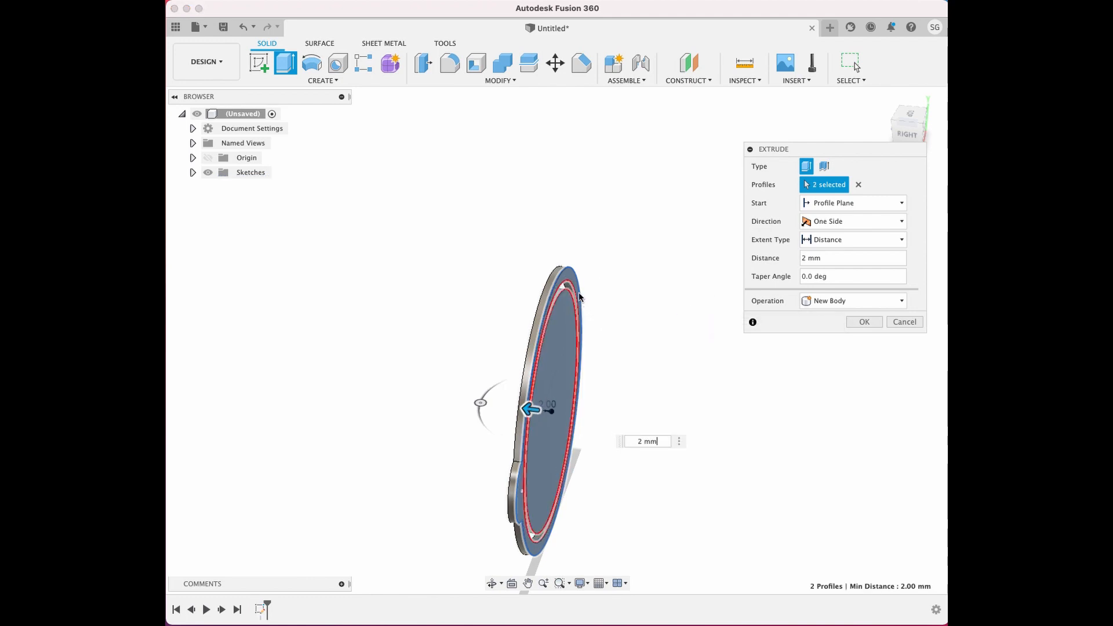
mouse_move(859, 180)
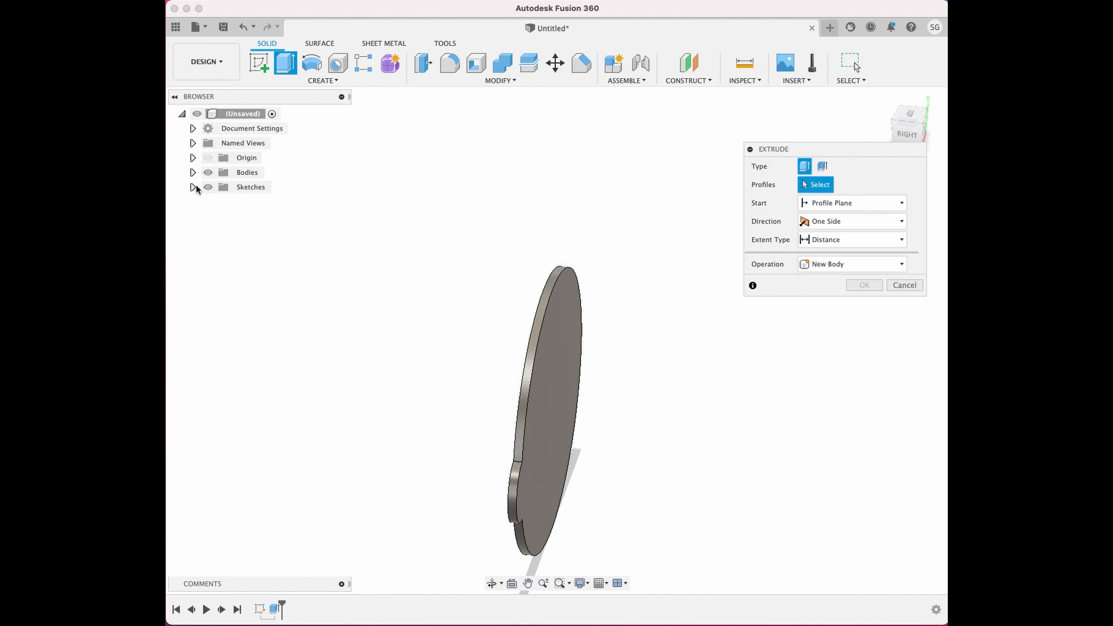
mouse_move(210, 204)
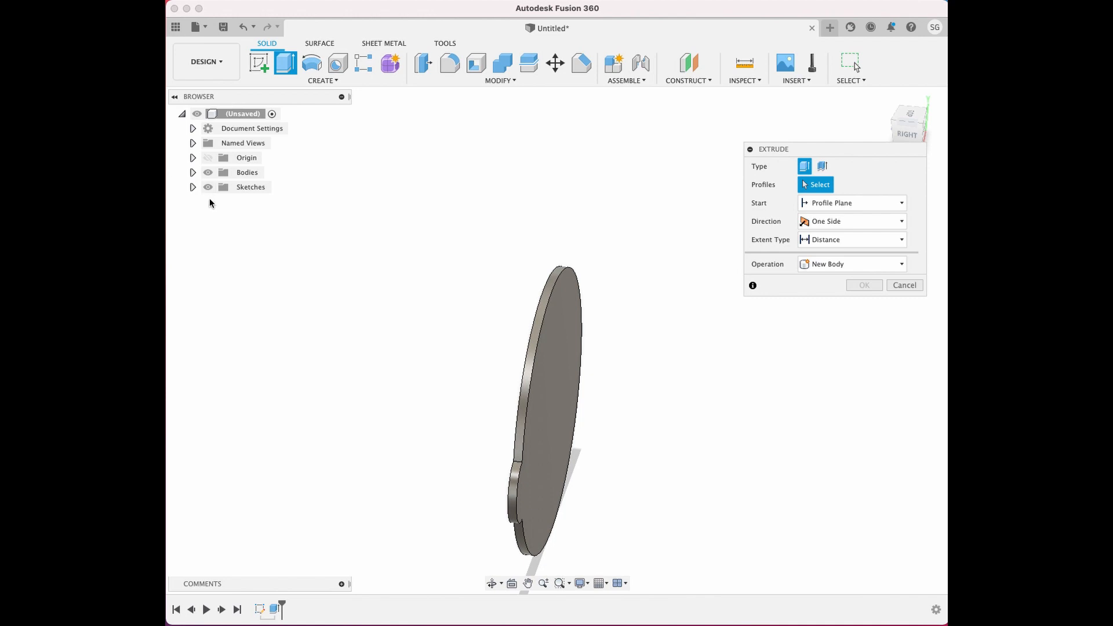
mouse_move(218, 202)
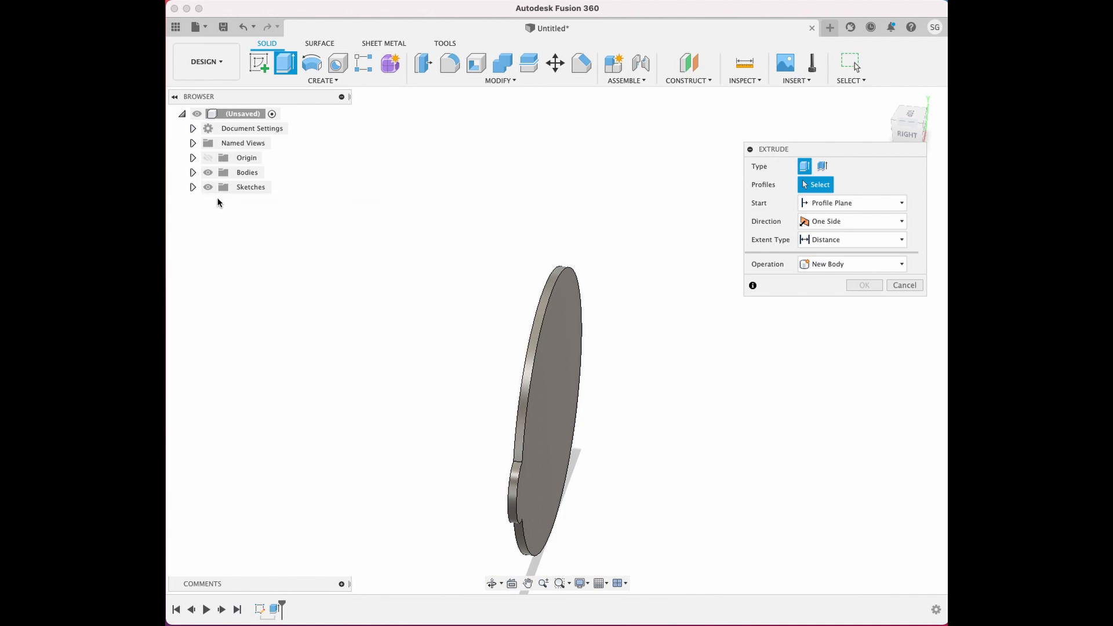
mouse_move(869, 259)
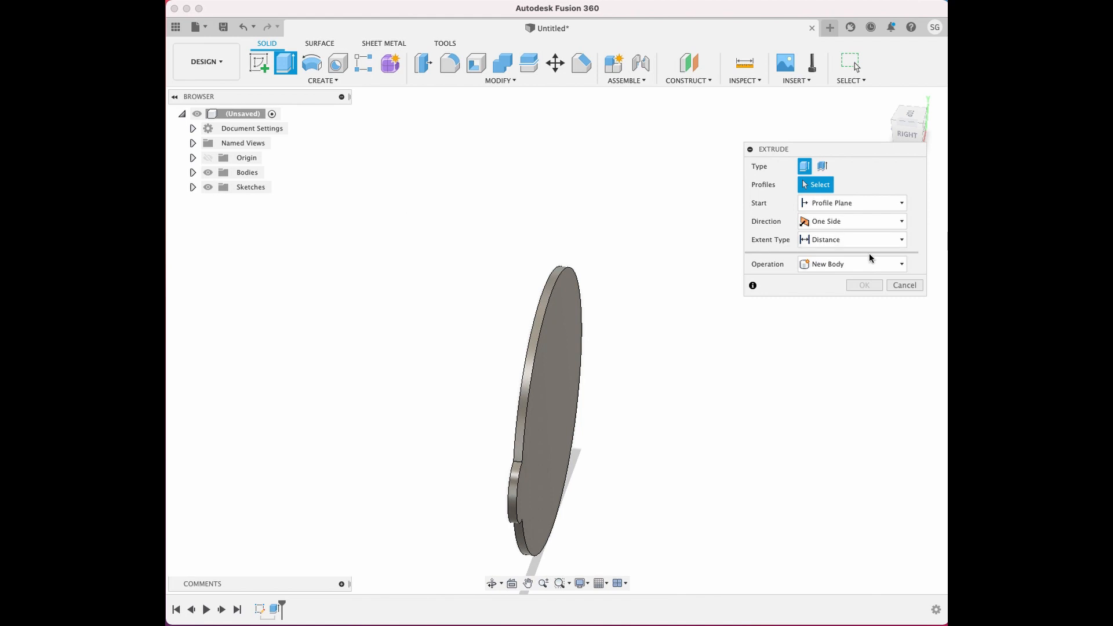
Extrude the ring between the 56 and 60 mm circles 6 mm as a Join to form the rim wall
left_click(903, 286)
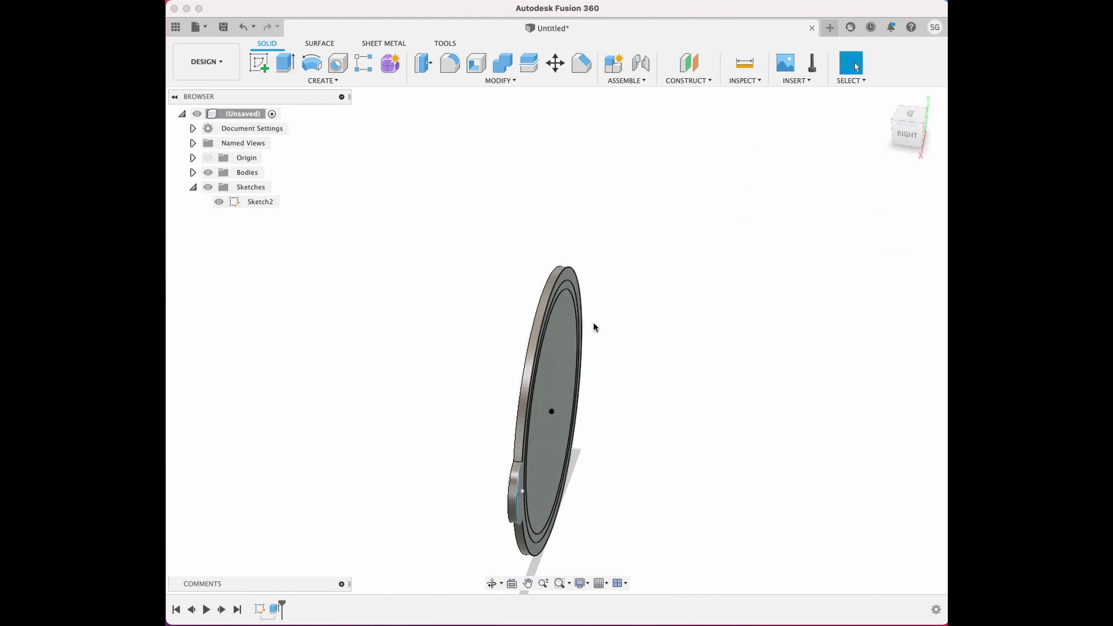
left_click(284, 62)
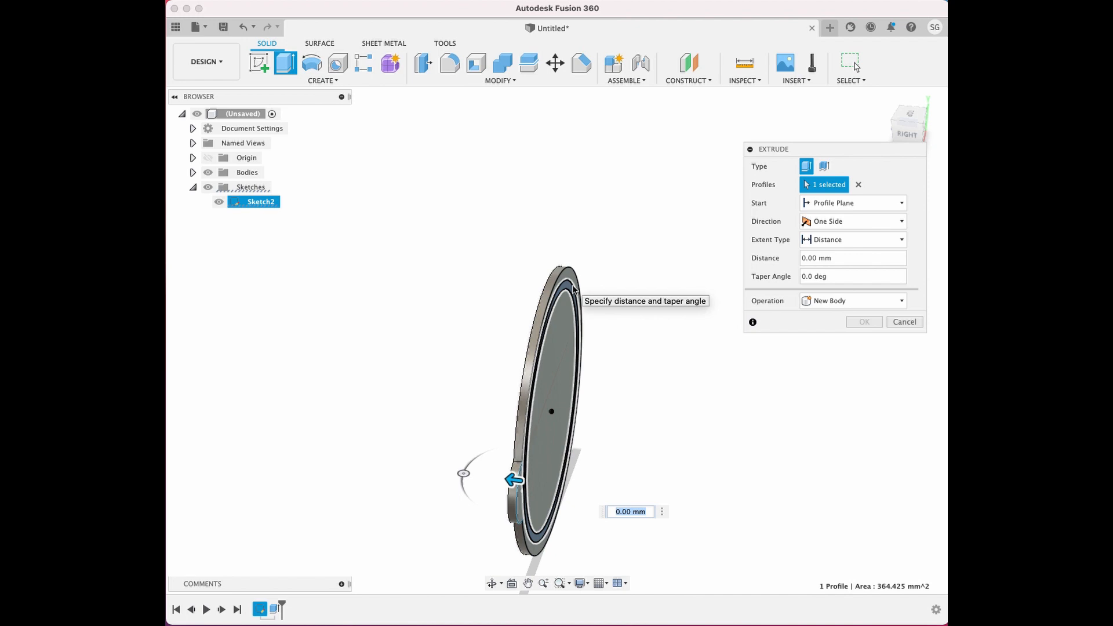
type("6")
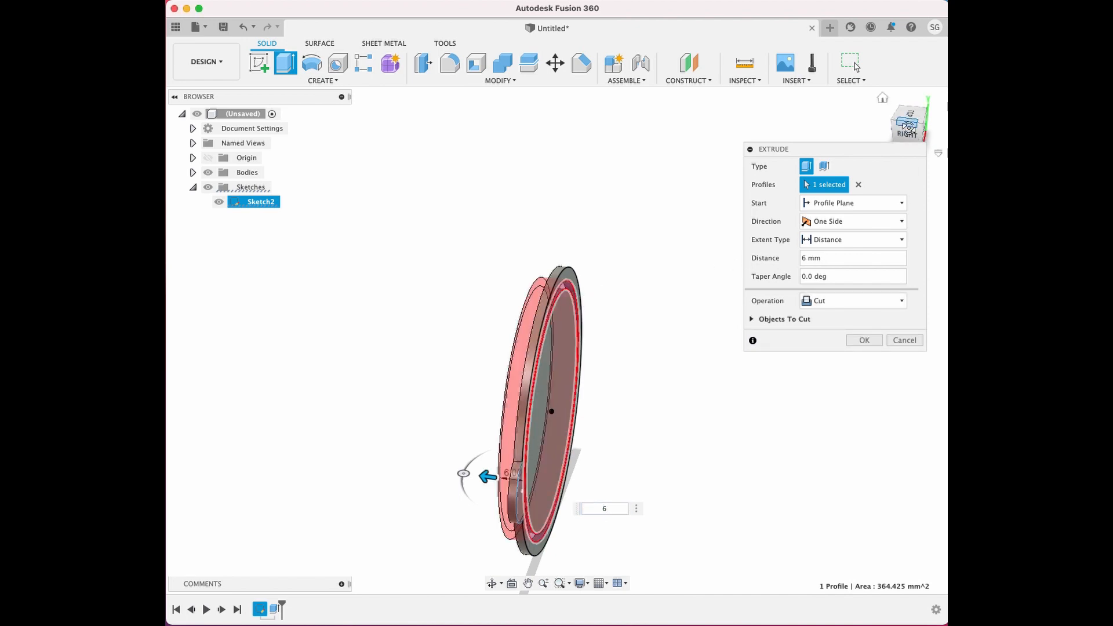
left_click(852, 300)
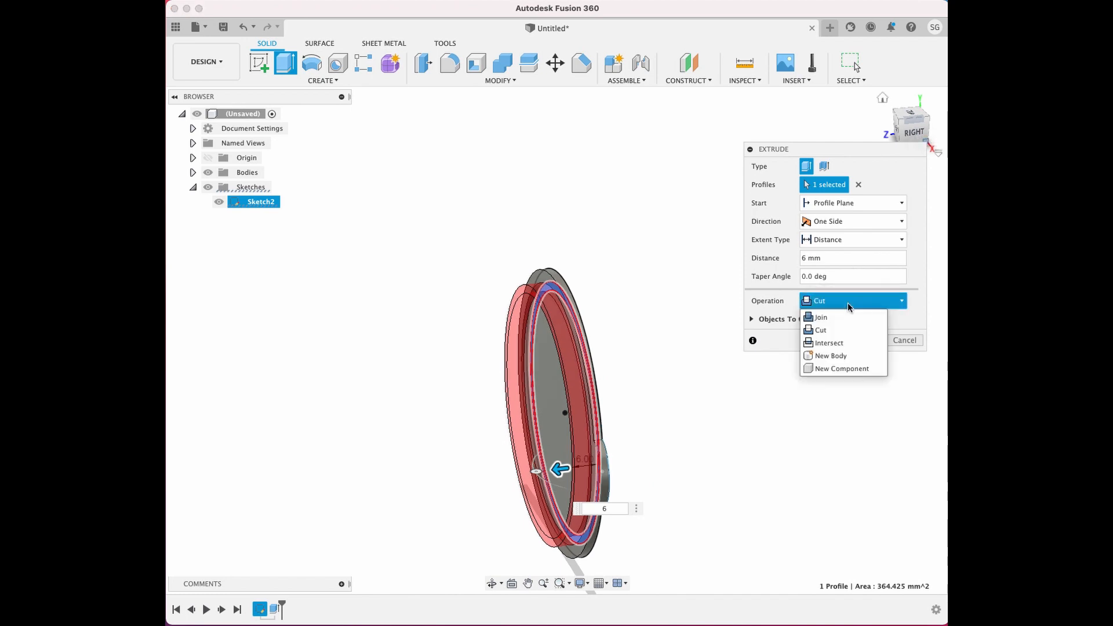
left_click(823, 316)
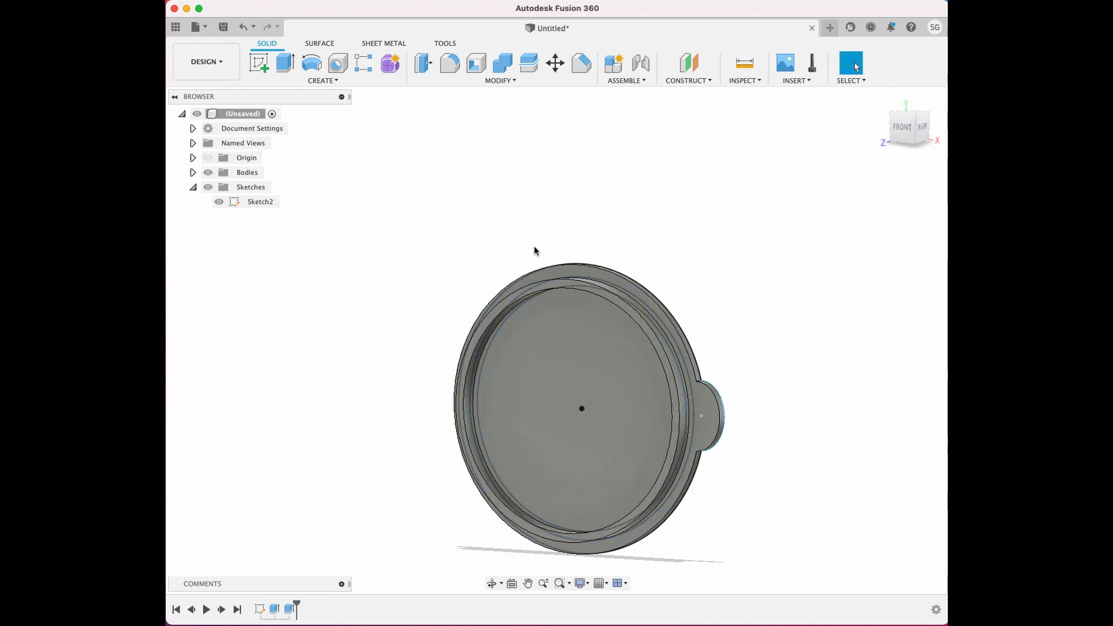
mouse_move(477, 254)
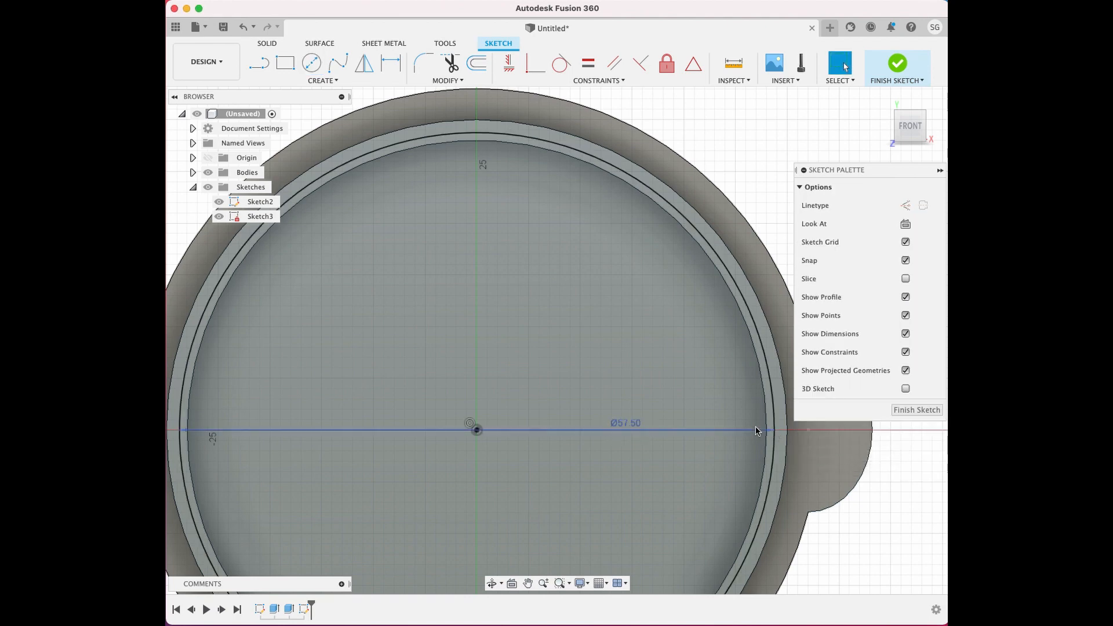
mouse_move(449, 63)
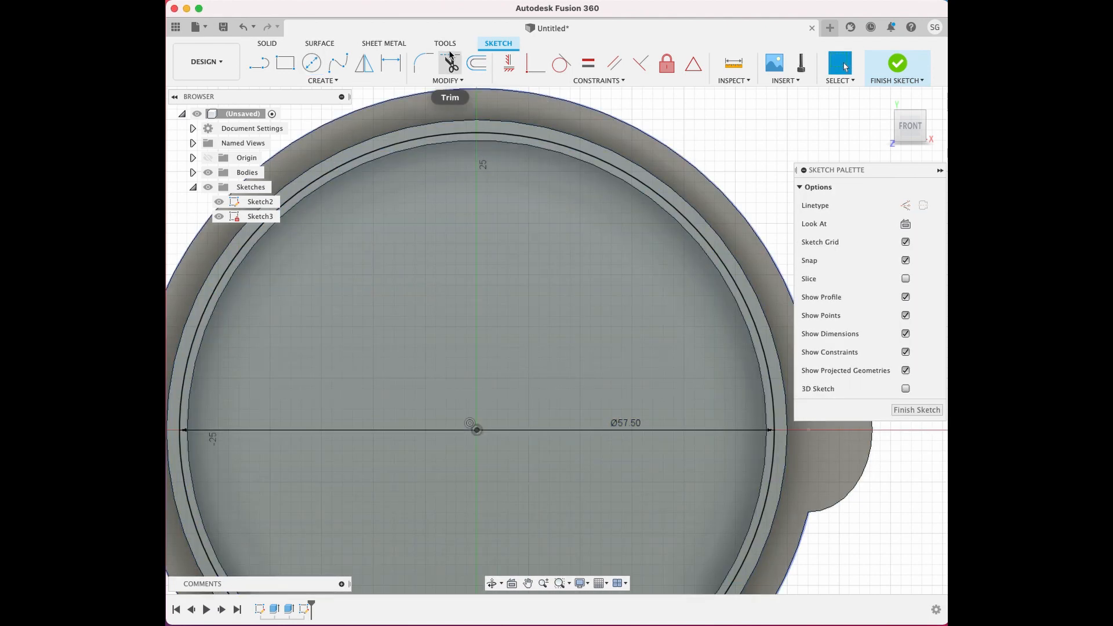
Draw and dimension a centred 57.50 mm circle just inside the rim wall
left_click(324, 80)
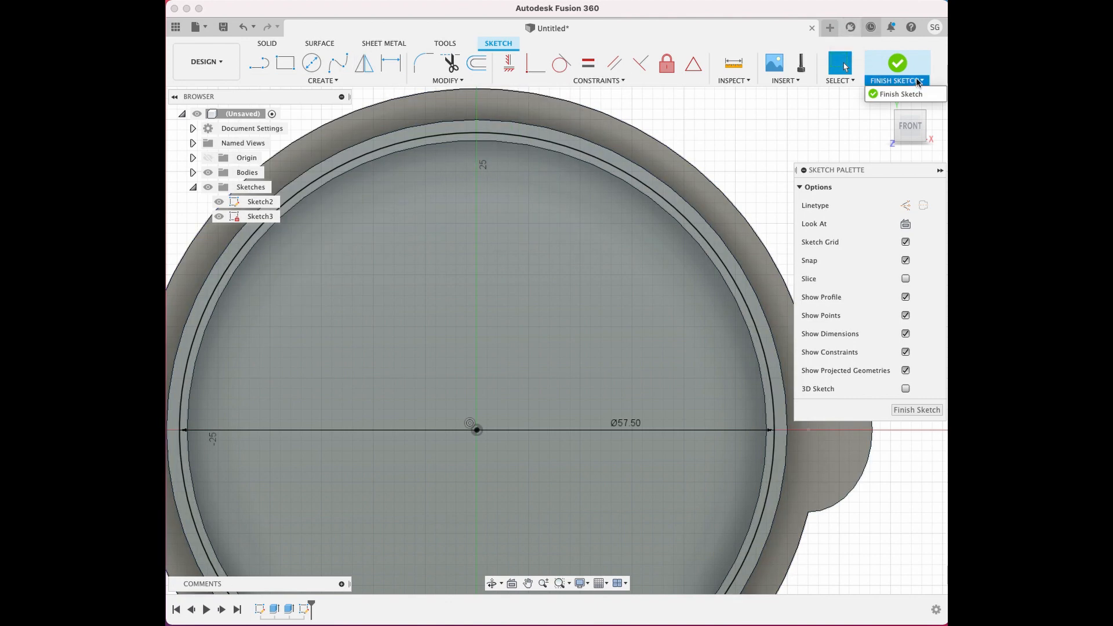
Create a Pipe along the 57.5 mm circle with a 2.45 mm circular section, joined to the lid
left_click(322, 80)
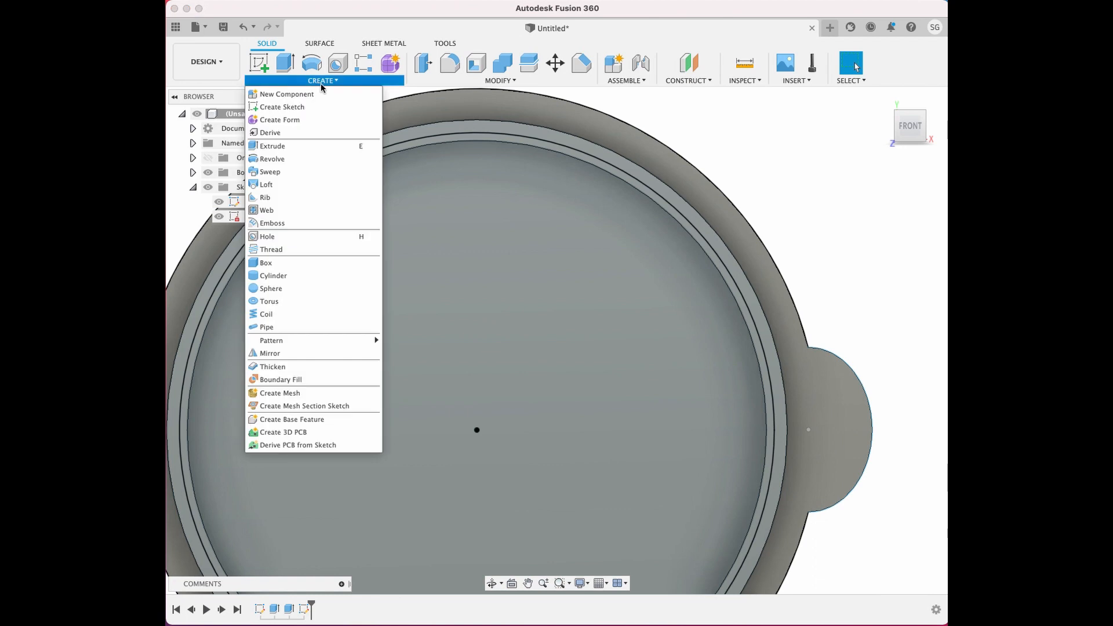
mouse_move(277, 302)
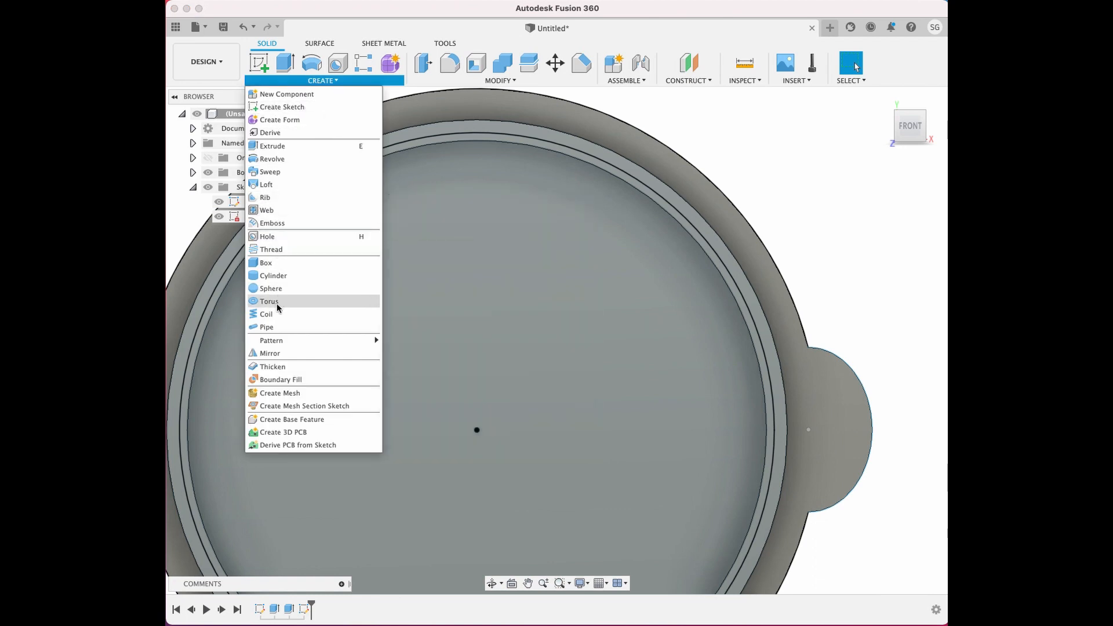
left_click(267, 327)
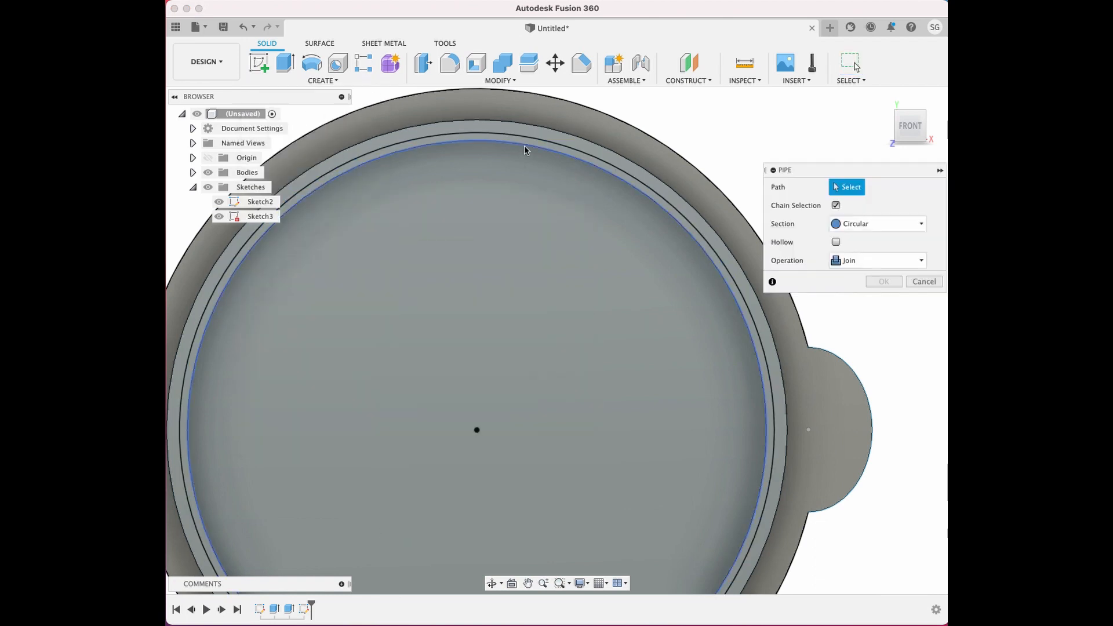
left_click(486, 138)
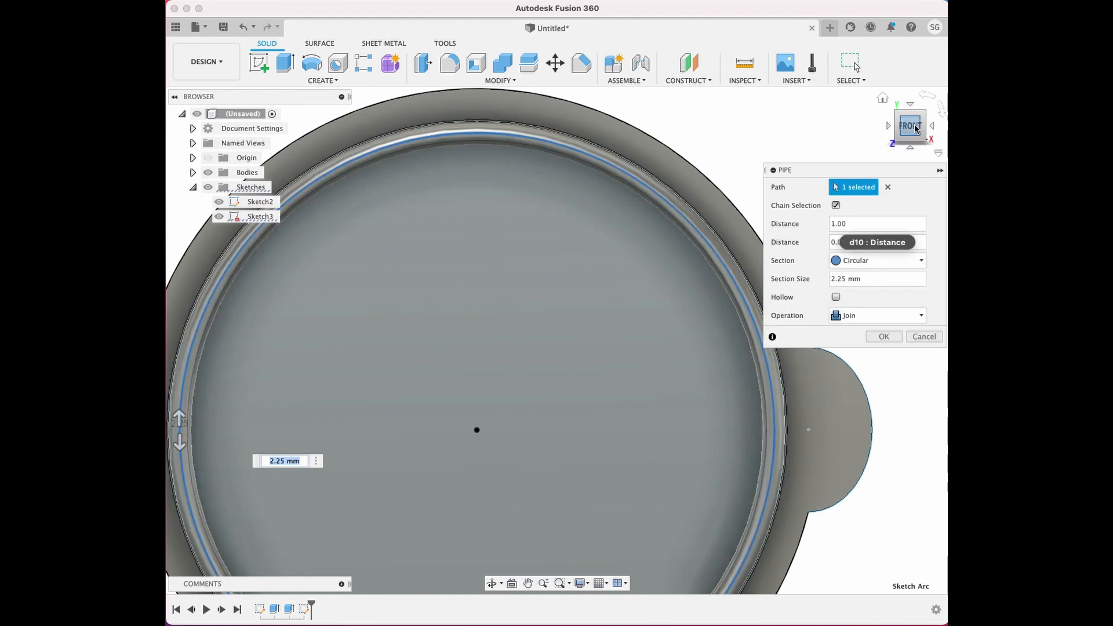
left_click(888, 125)
type("2.45")
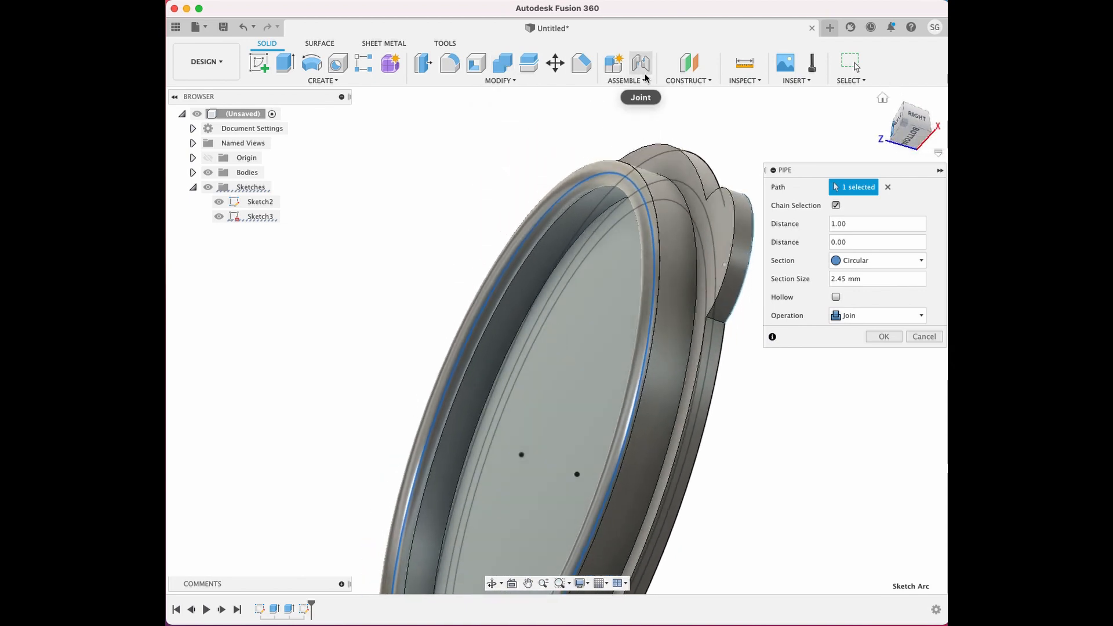
Run a Section Analysis on the XZ plane to inspect the rim wall and bead cross-section
left_click(744, 80)
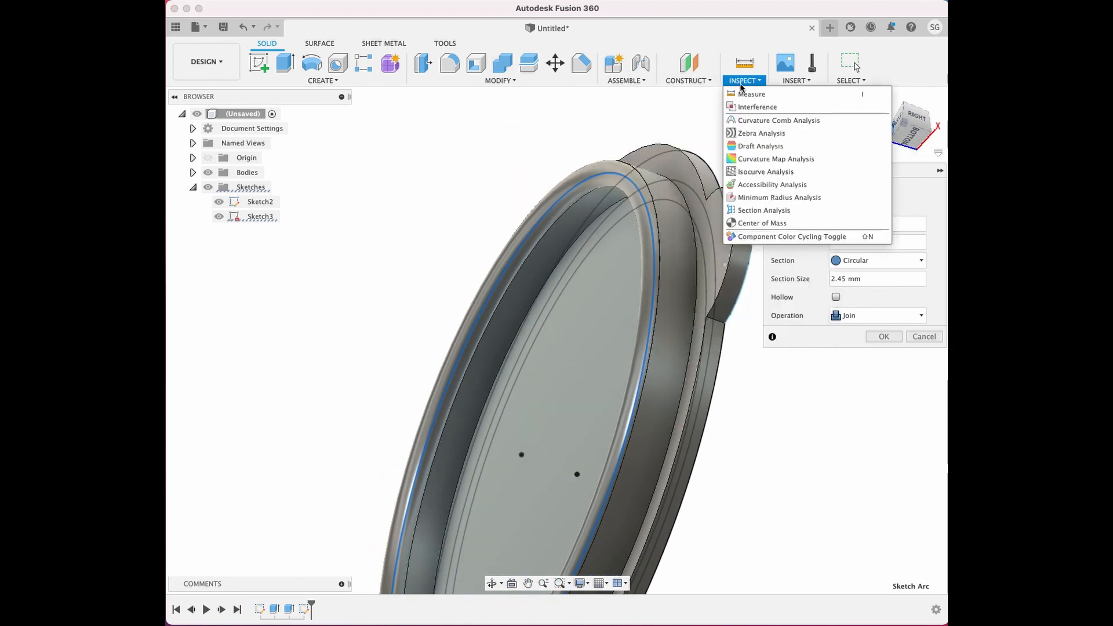
mouse_move(761, 146)
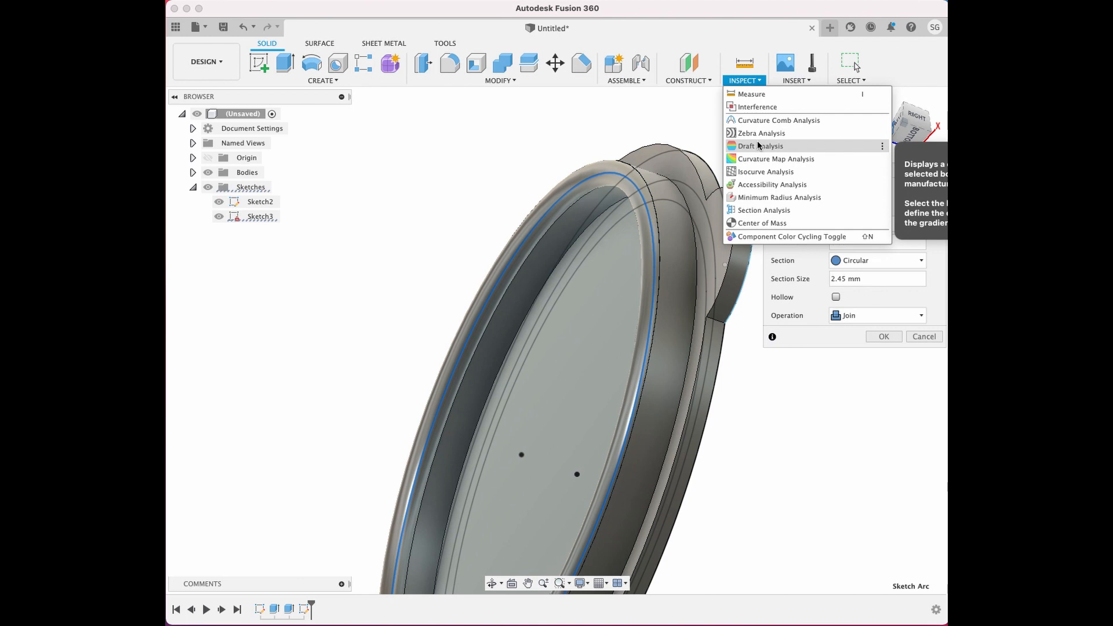
left_click(764, 209)
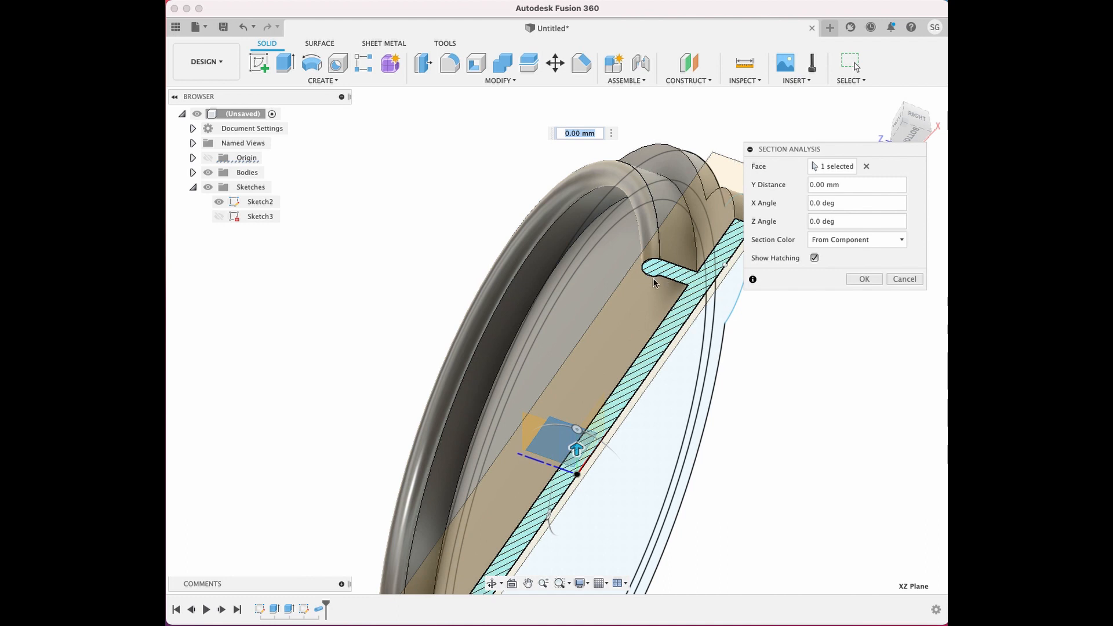
mouse_move(646, 279)
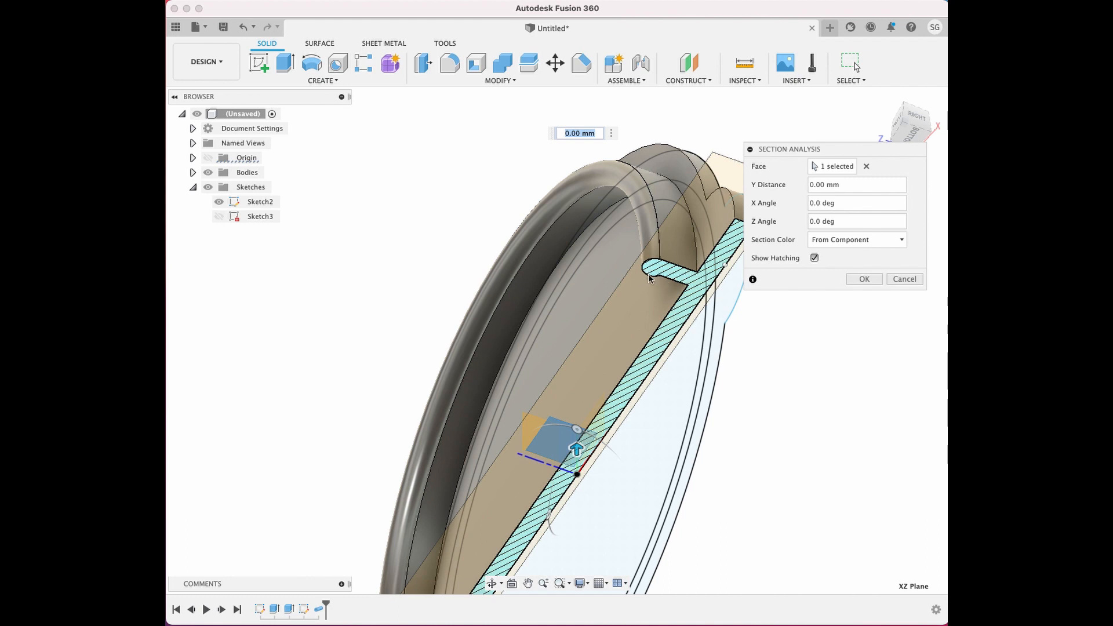
mouse_move(645, 278)
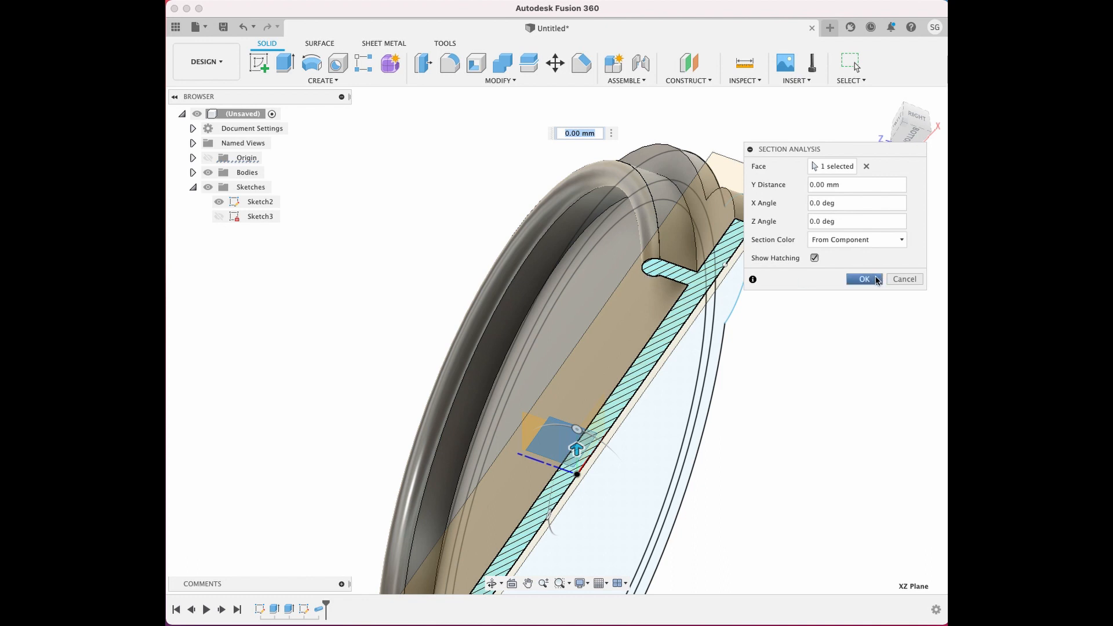
mouse_move(930, 288)
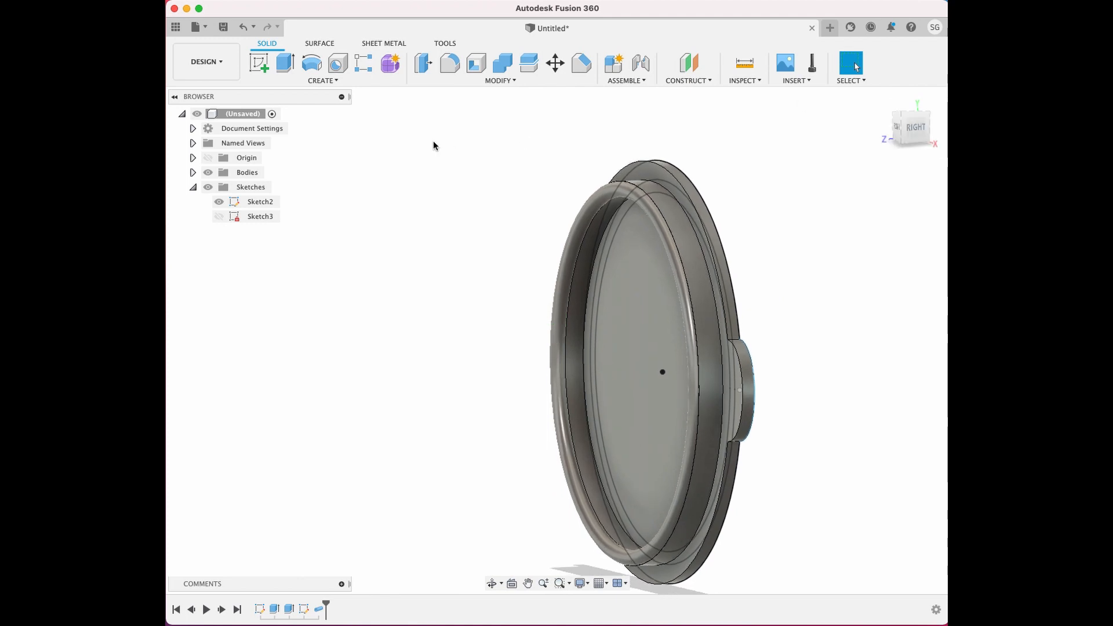
Round the rim's outer edge with a 2.00 mm fillet
left_click(449, 62)
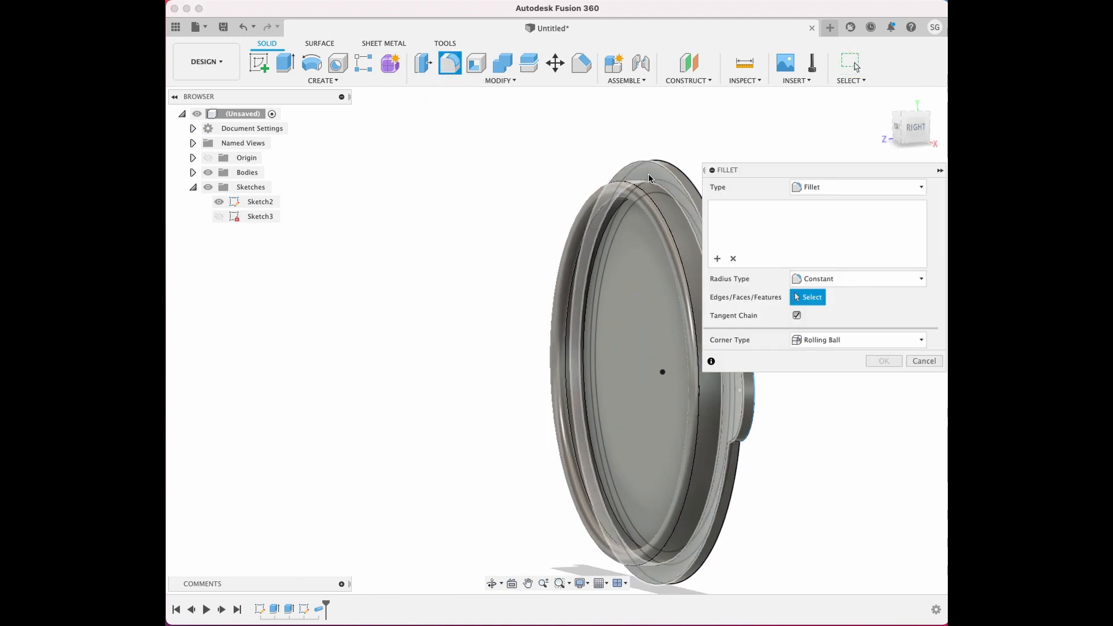
left_click(647, 174)
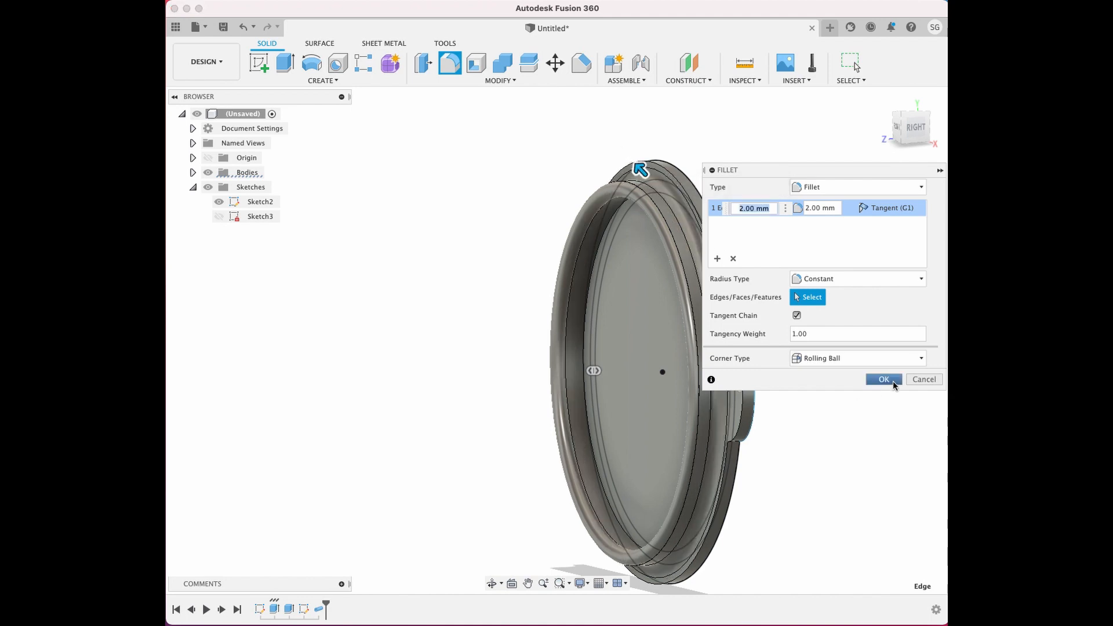
left_click(883, 379)
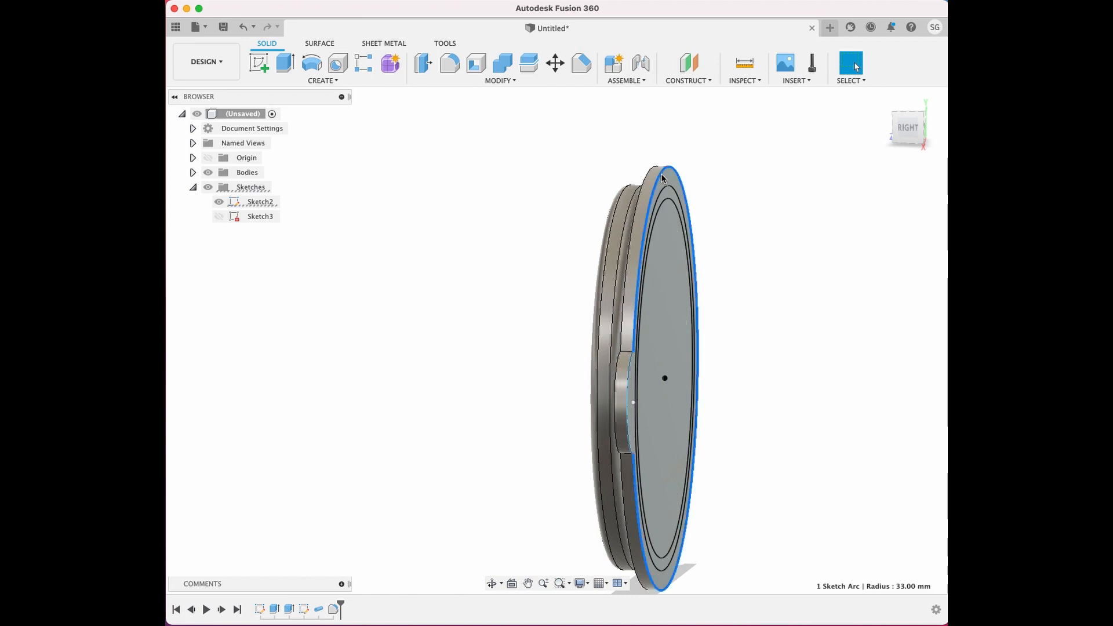
left_click(450, 62)
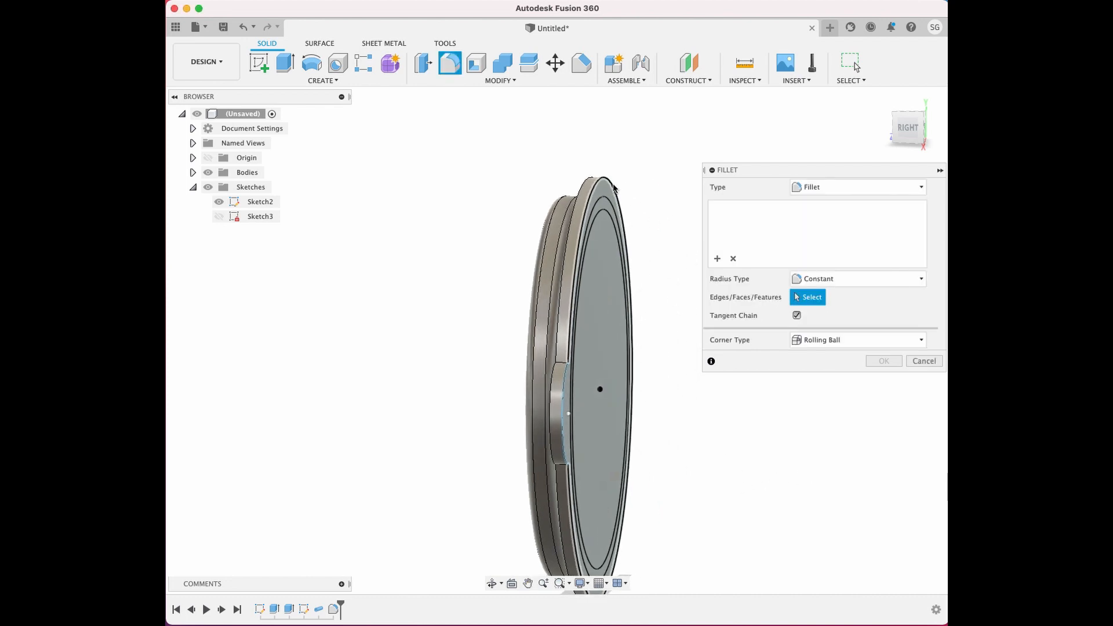
Fillet the outer edge of the lid face at 1.50 mm
left_click(596, 177)
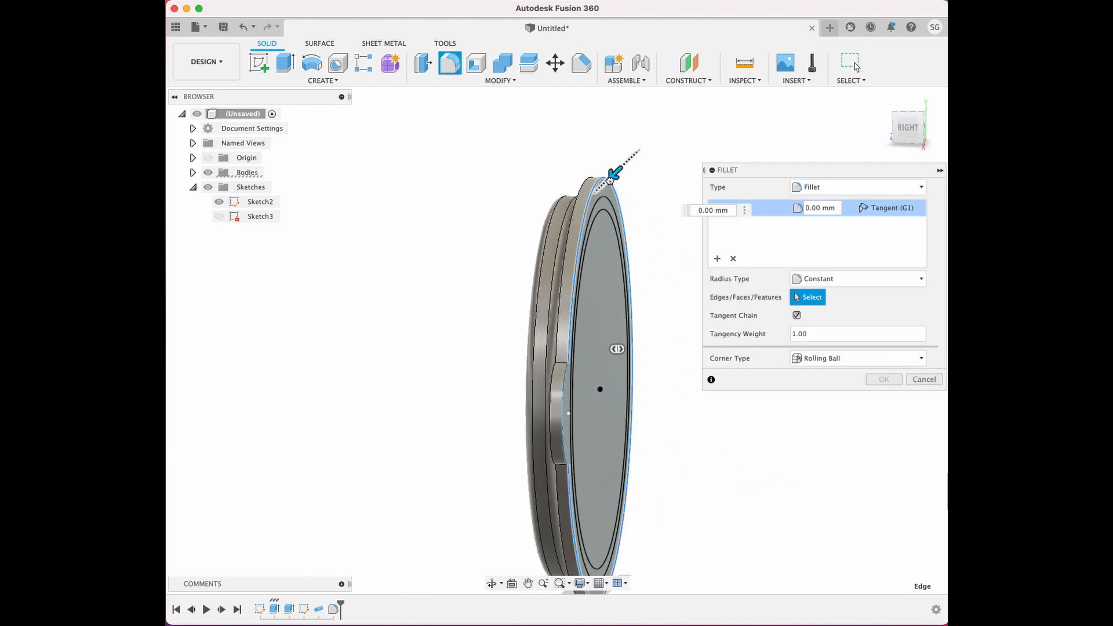
type("1.50")
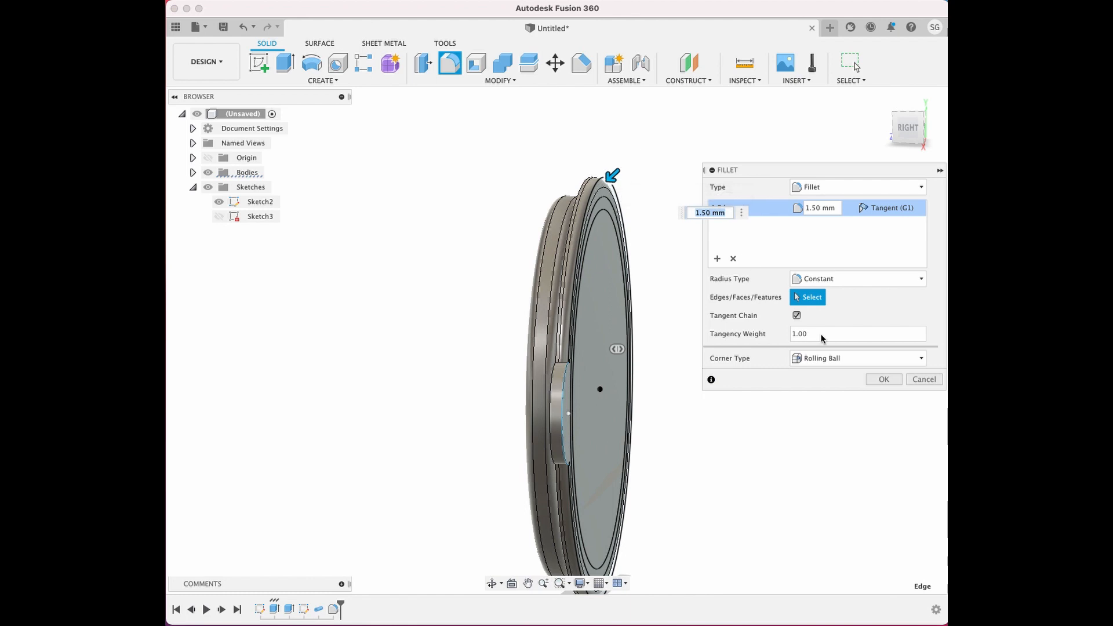
left_click(922, 377)
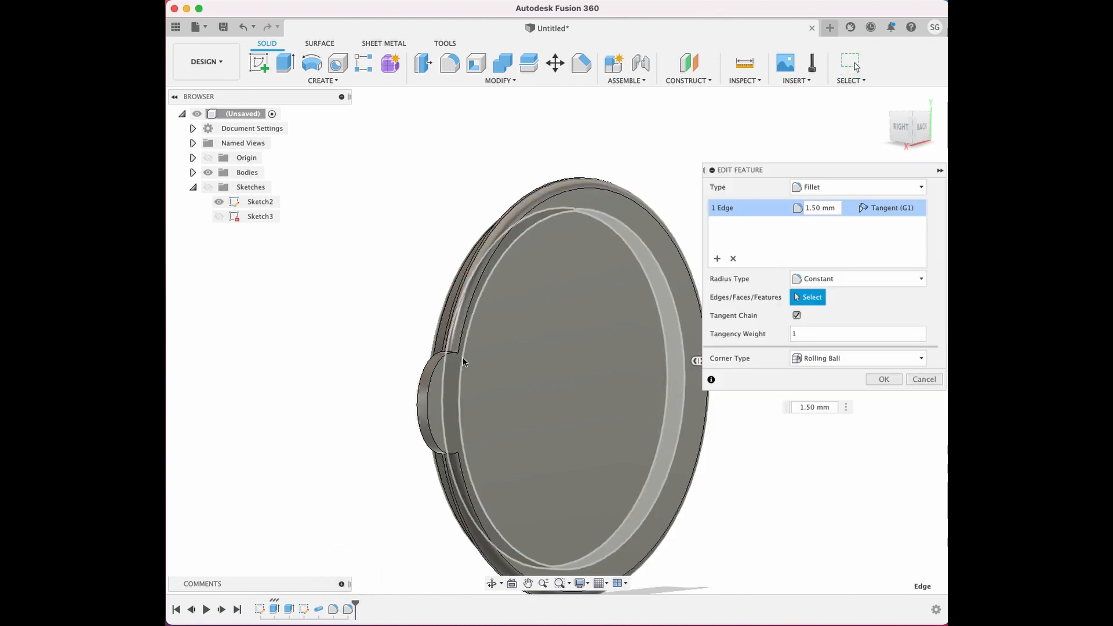
mouse_move(732, 259)
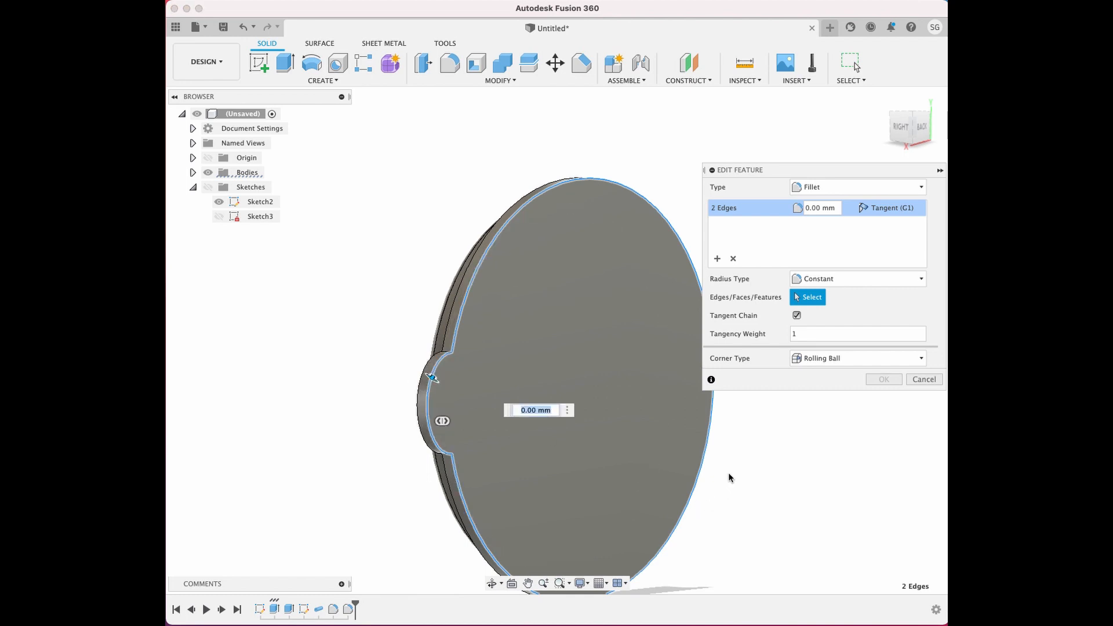
mouse_move(431, 375)
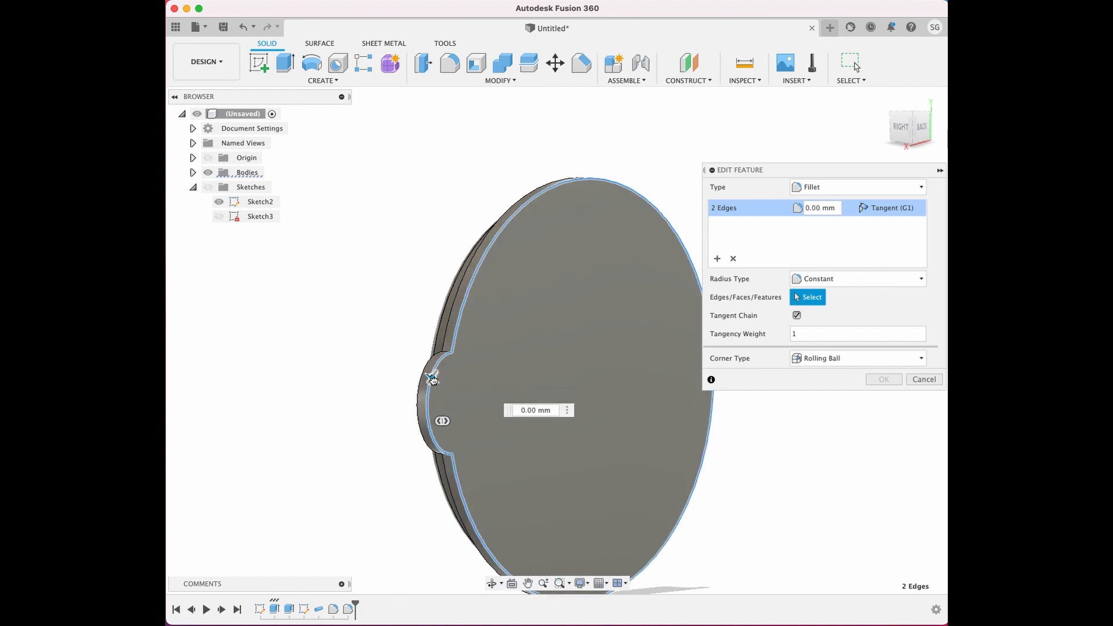
Edit the fillet to round both lid edges, including the thumb-tab outline, at 1.5 mm
type("1")
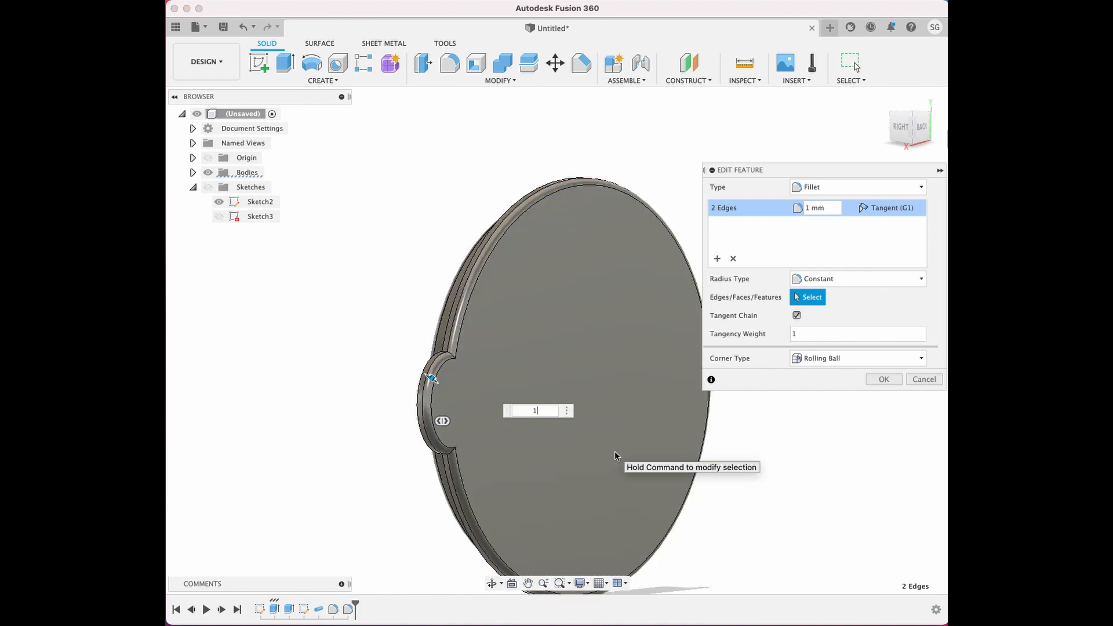
type("1.5")
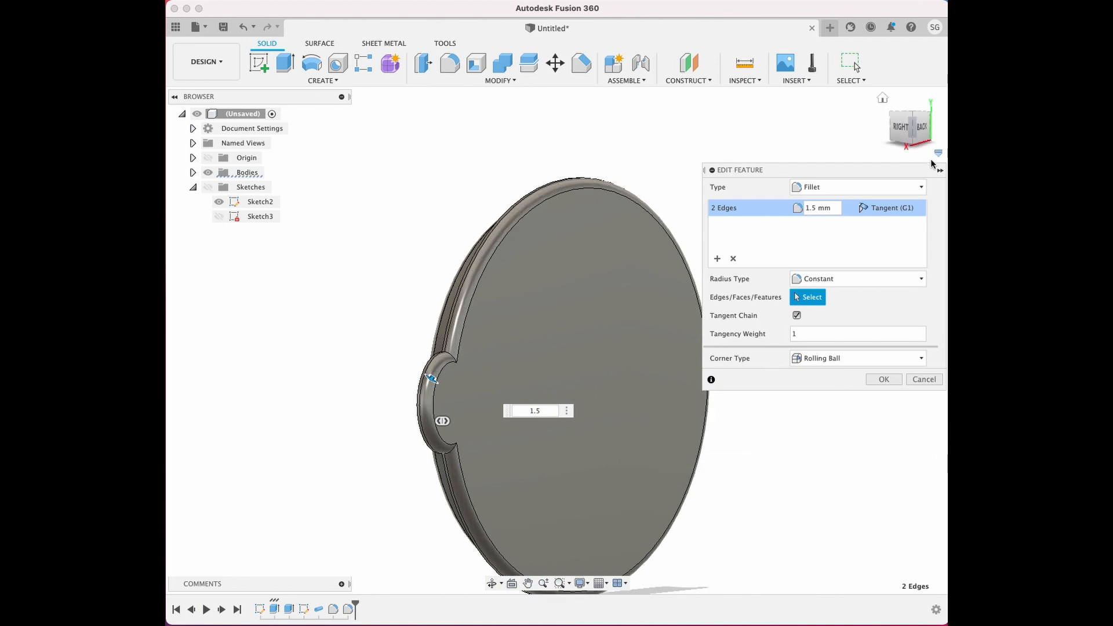
left_click(882, 379)
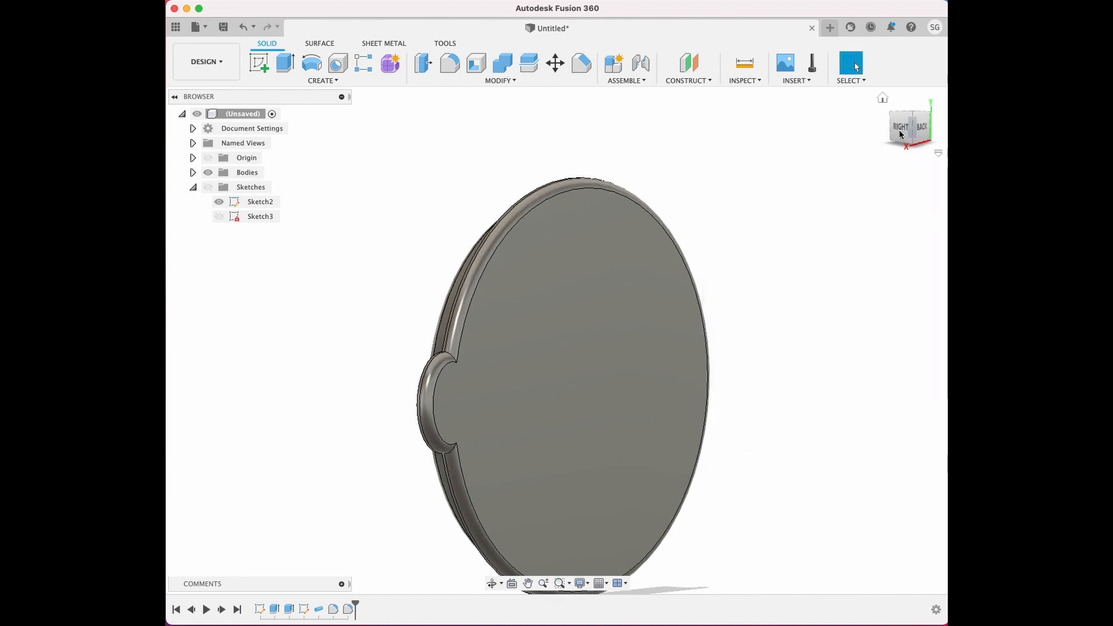